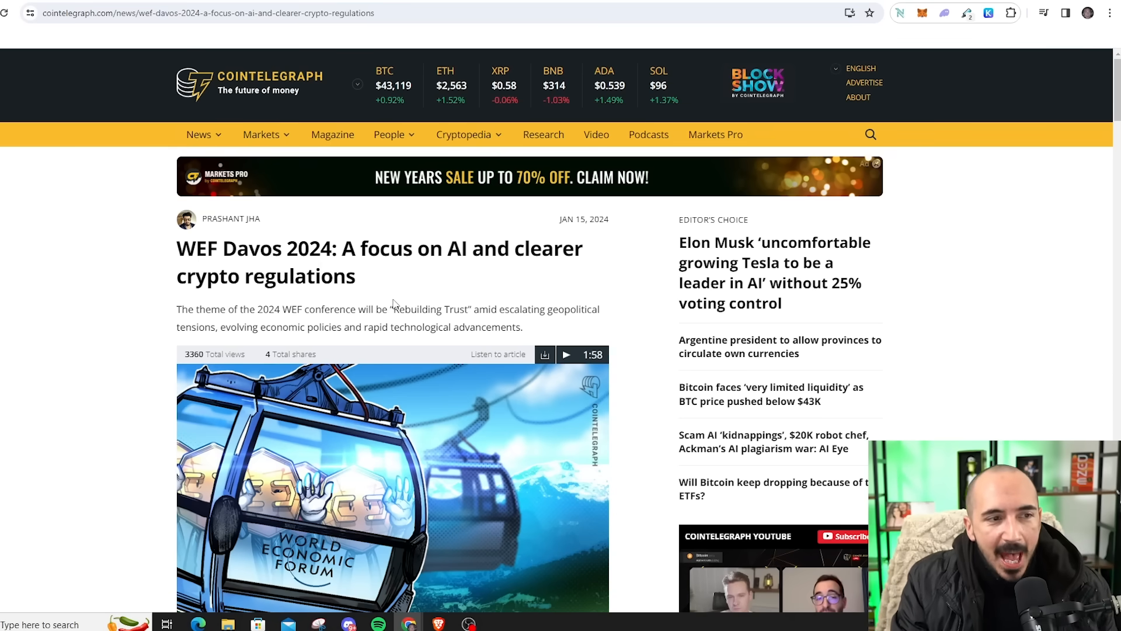
# Highlight the 'Rebuilding Trust' theme and scroll down to the AI and tokenization paragraph
pyautogui.moveTo(394, 309); pyautogui.dragTo(466, 309)
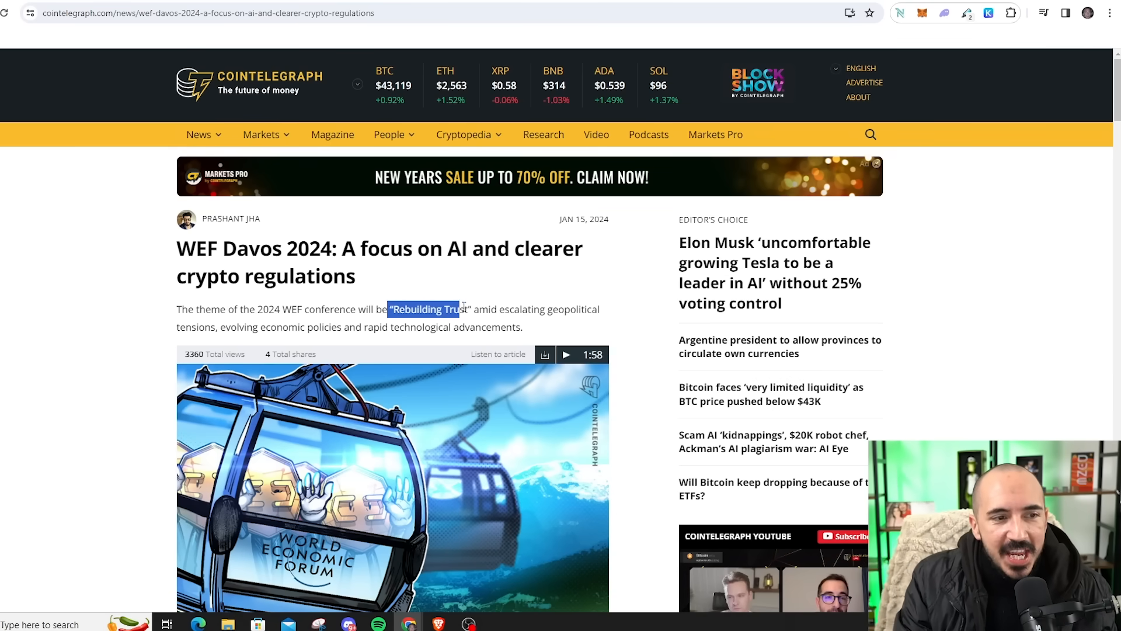
pyautogui.scroll(-3)
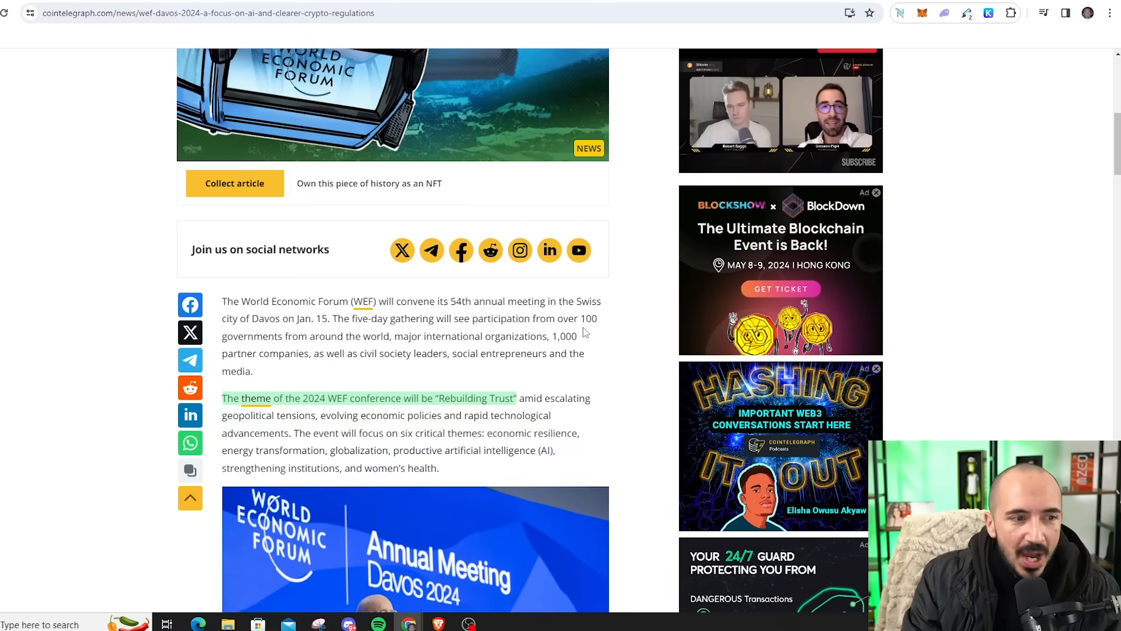
pyautogui.scroll(-3)
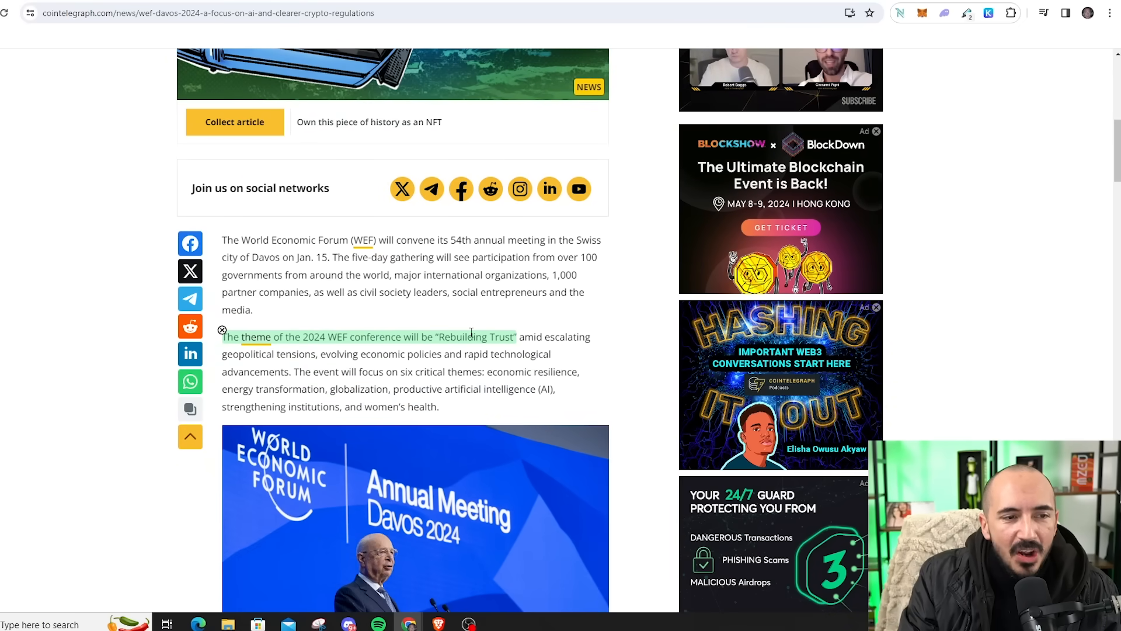
pyautogui.scroll(-3)
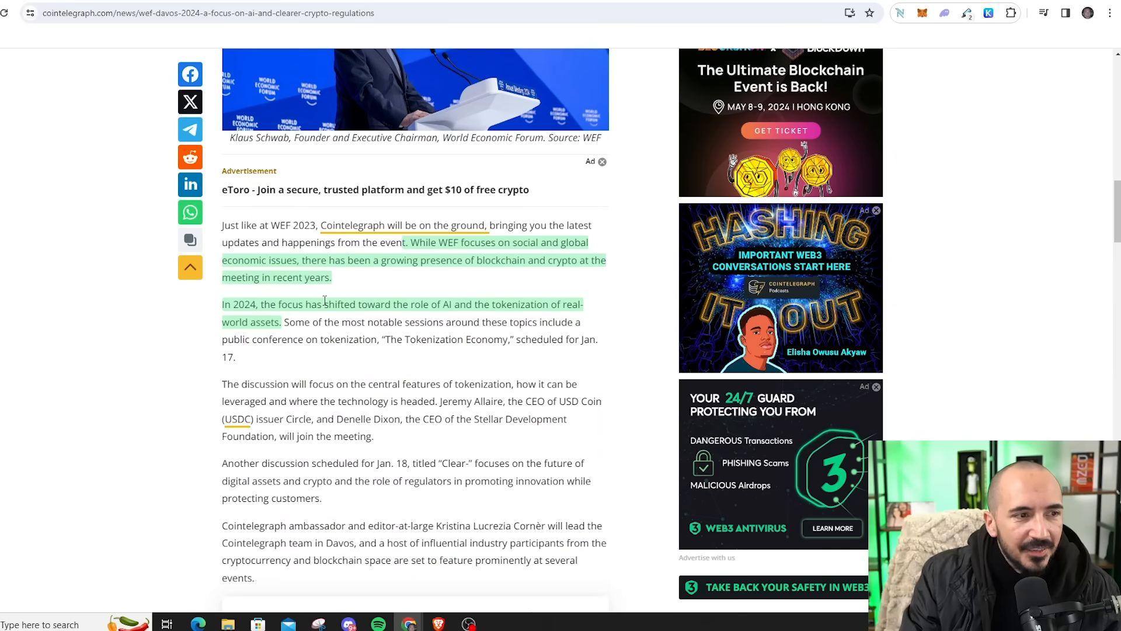
pyautogui.moveTo(401, 235)
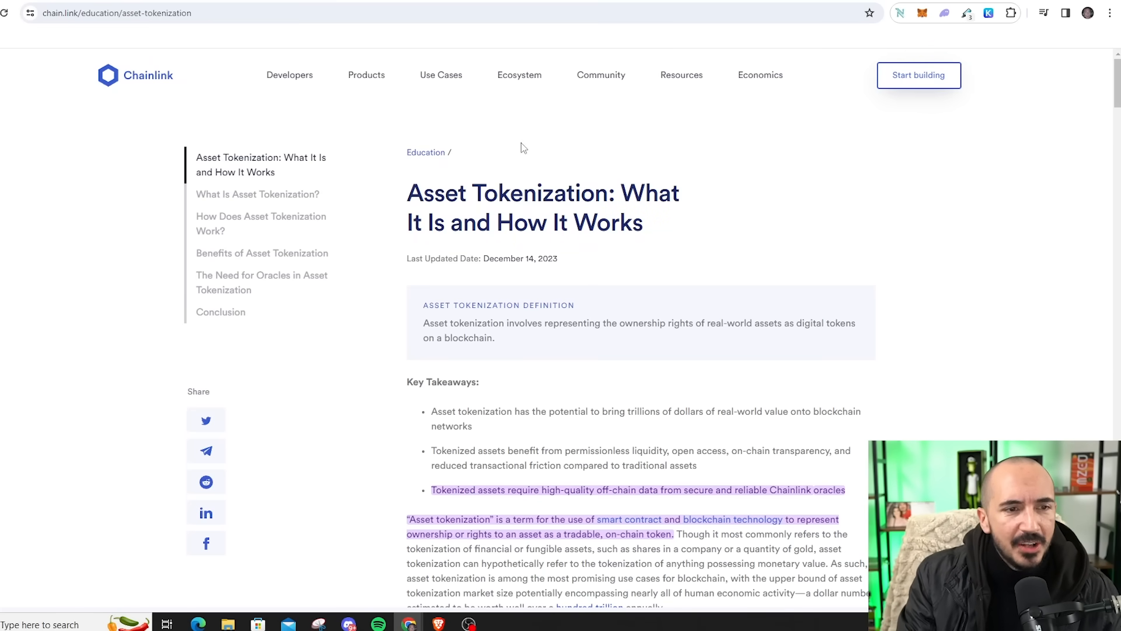
# Highlight the reliable Chainlink oracles takeaway and the real-world asset tokenization examples
pyautogui.scroll(-3)
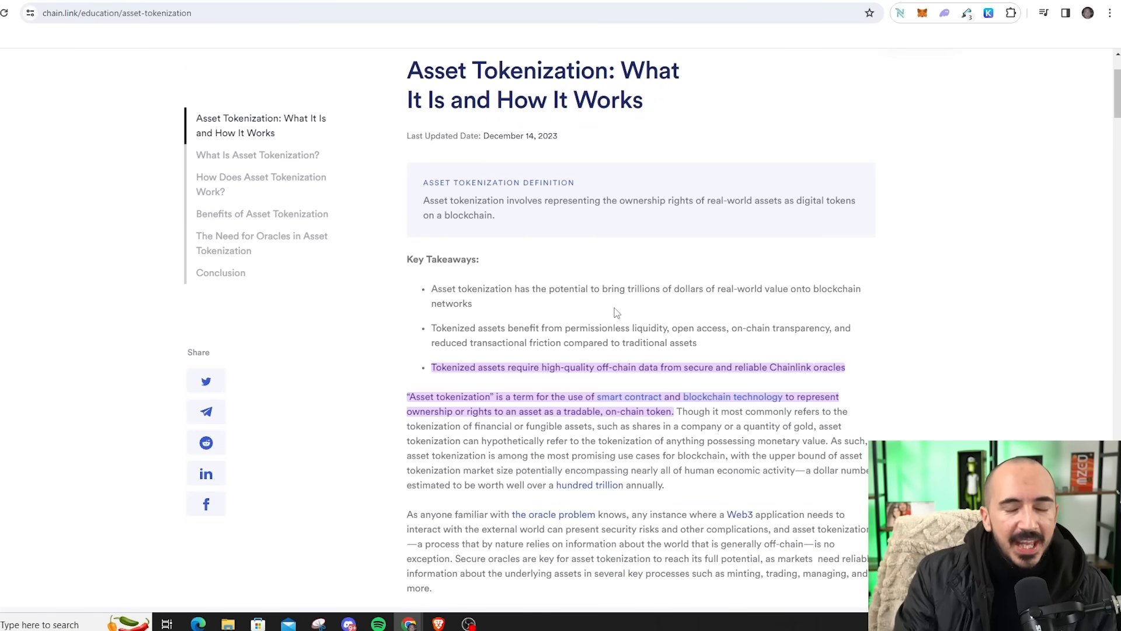
pyautogui.scroll(-3)
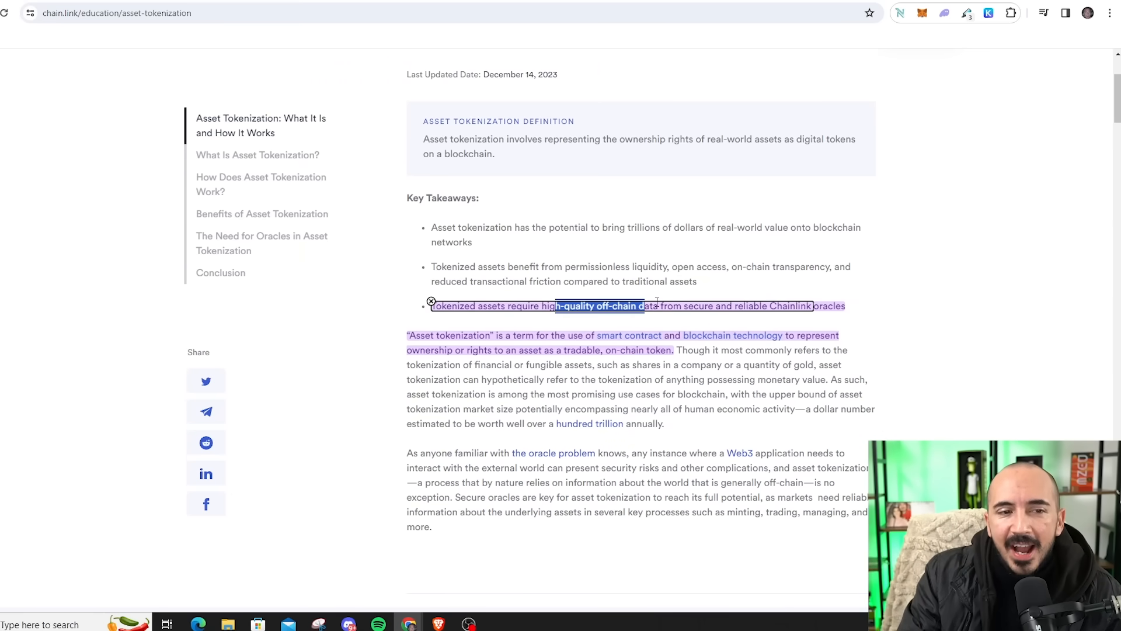
pyautogui.moveTo(643, 305); pyautogui.dragTo(736, 305)
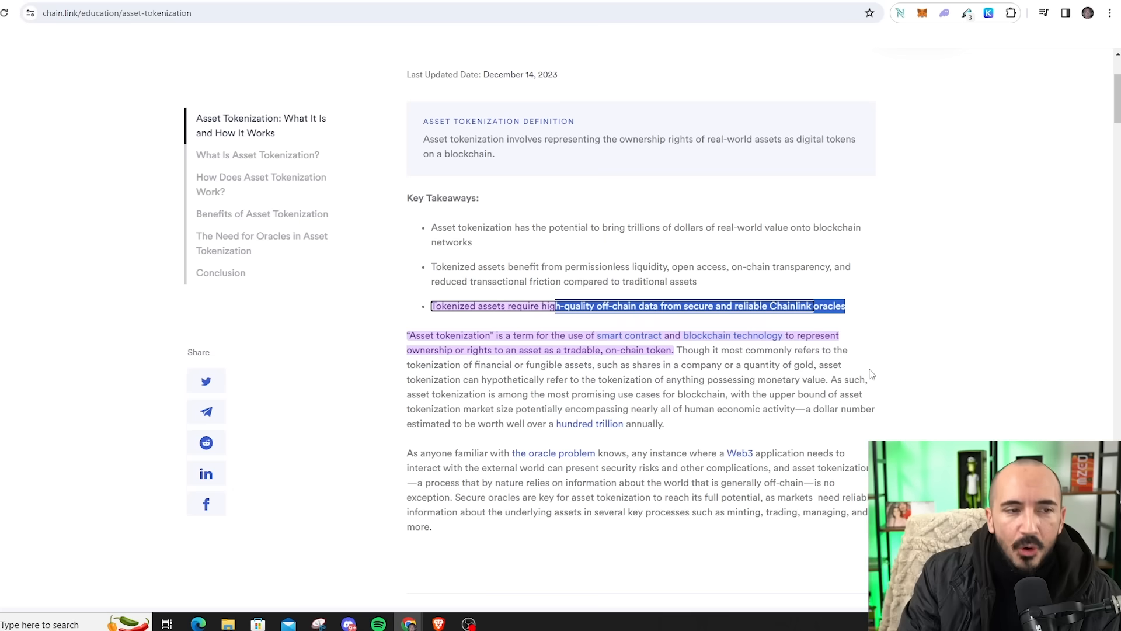
pyautogui.scroll(-3)
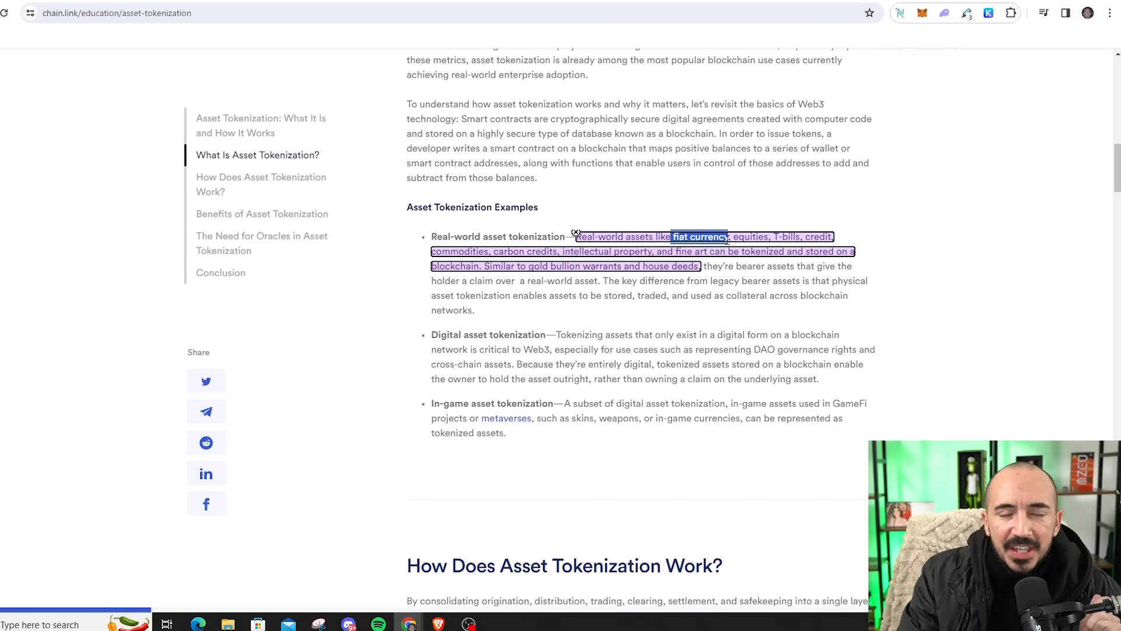
pyautogui.moveTo(729, 237); pyautogui.dragTo(763, 236)
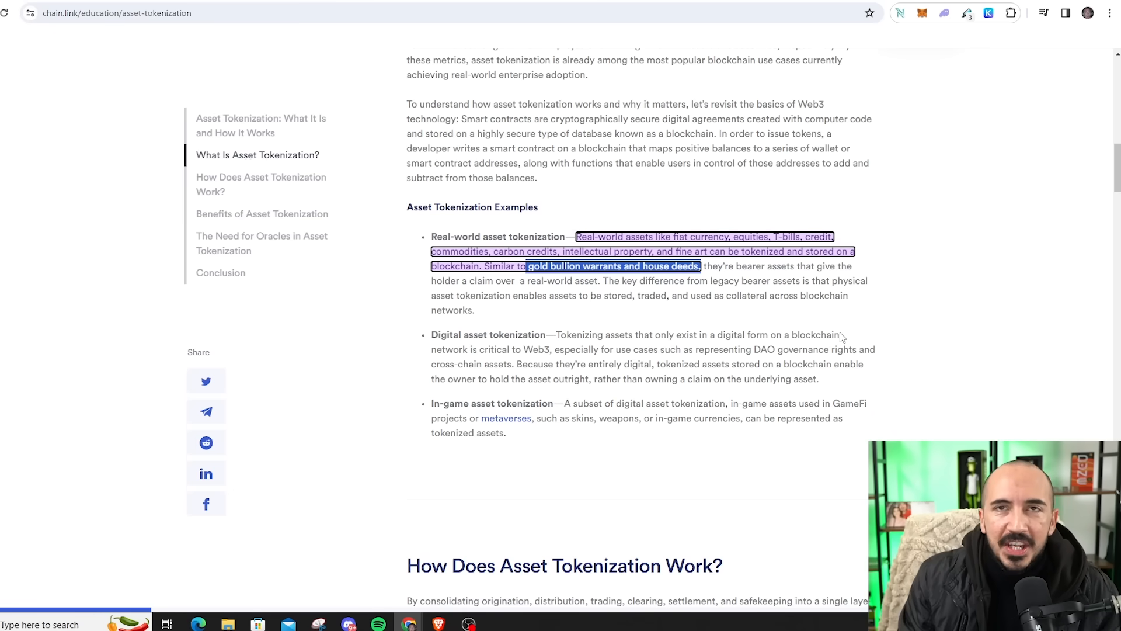
pyautogui.moveTo(357, 68)
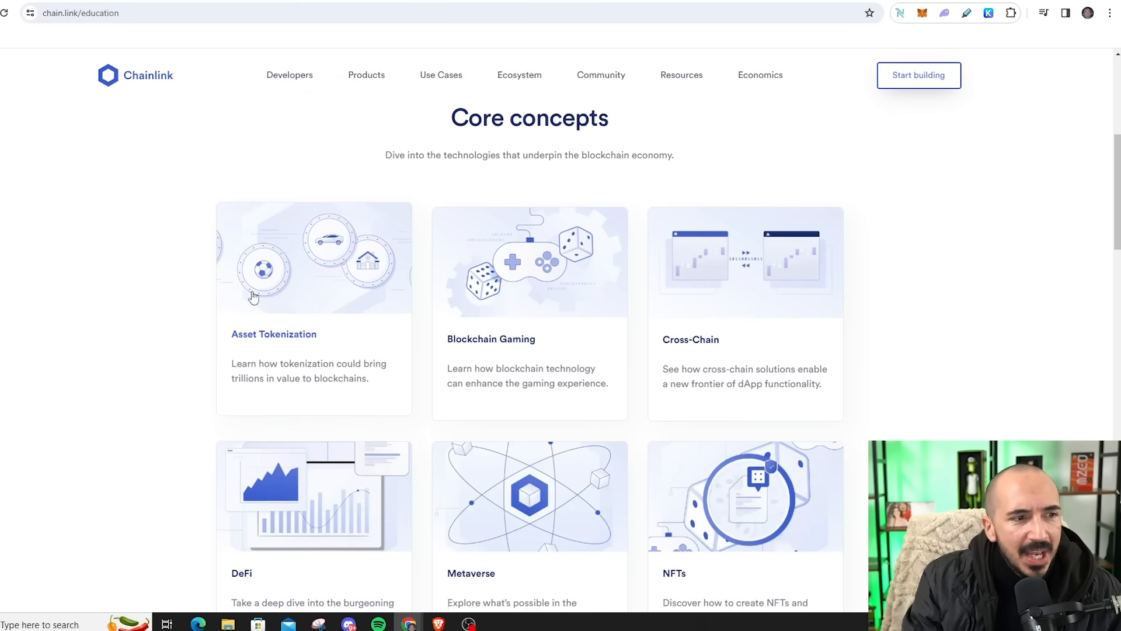
# Scroll the education page and open the Oracles article card
pyautogui.scroll(-3)
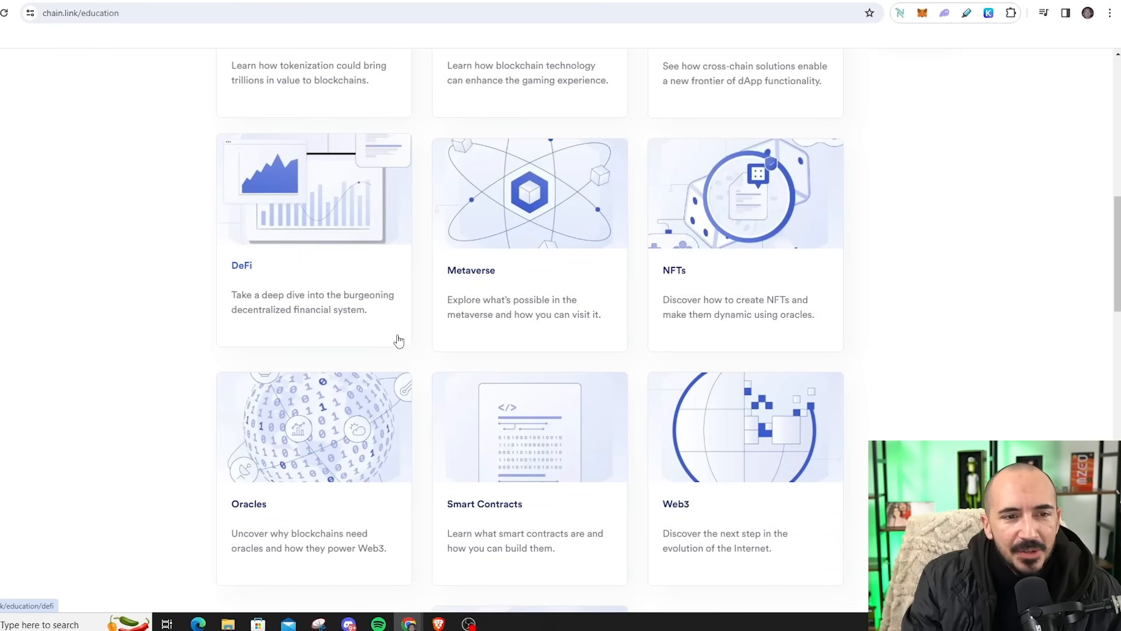
pyautogui.scroll(-3)
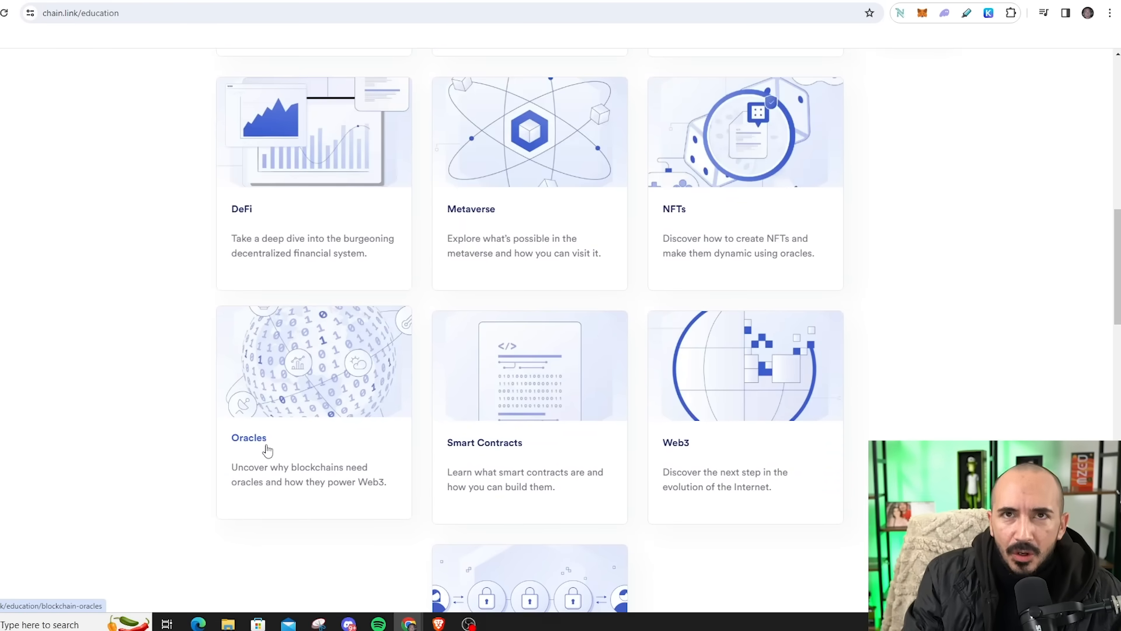
pyautogui.click(248, 436)
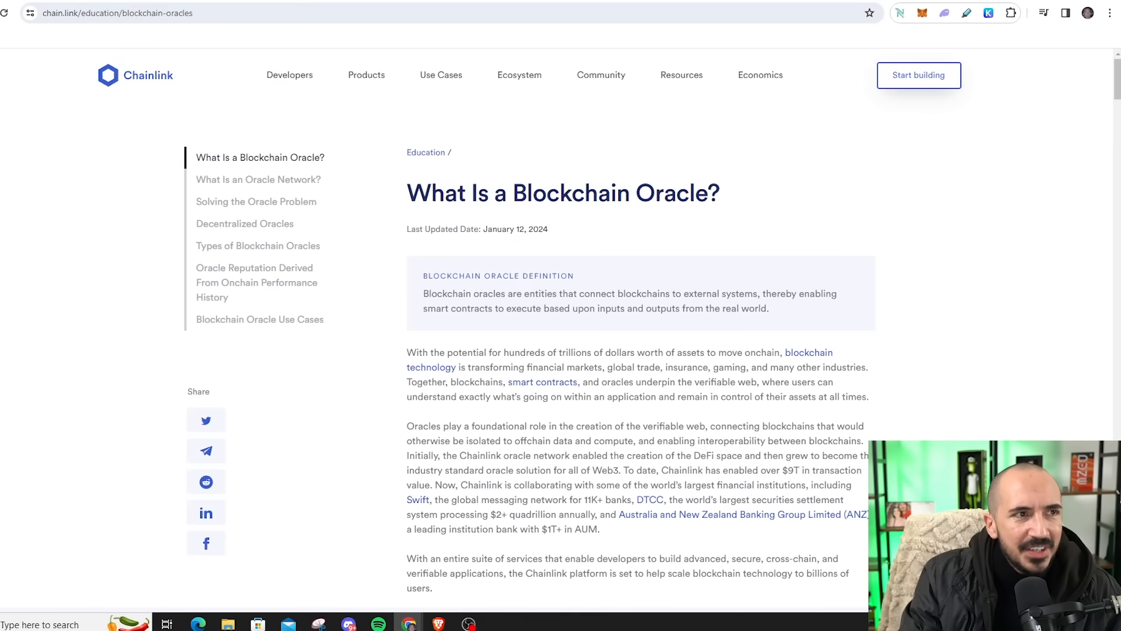
# Scroll the oracle article down to the three-layer decentralized price feed diagram
pyautogui.scroll(-3)
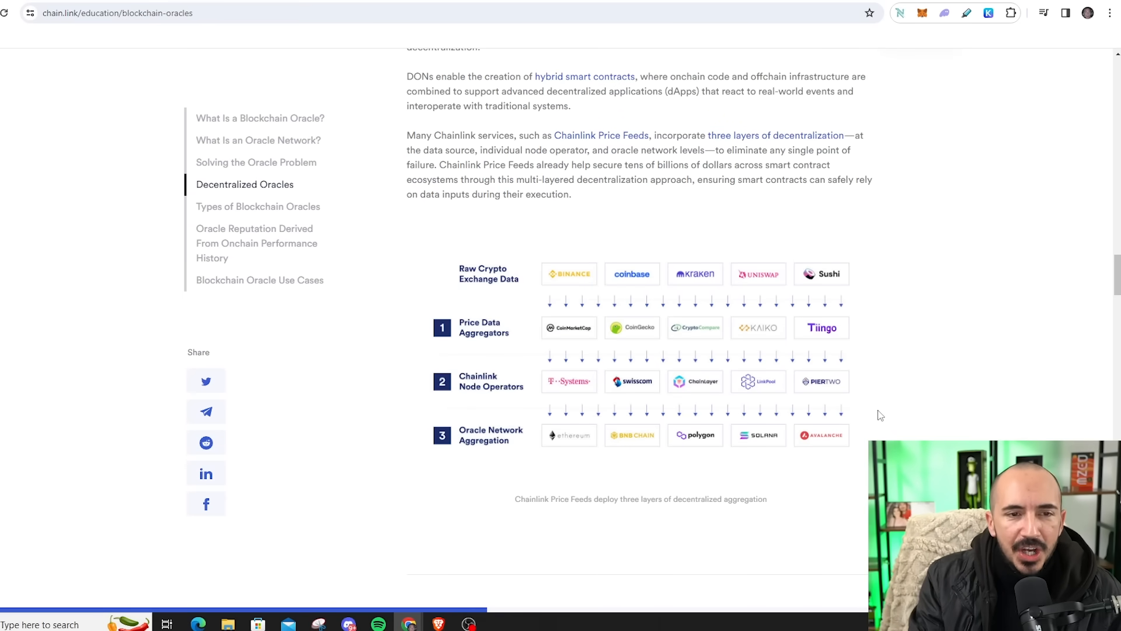
pyautogui.scroll(-3)
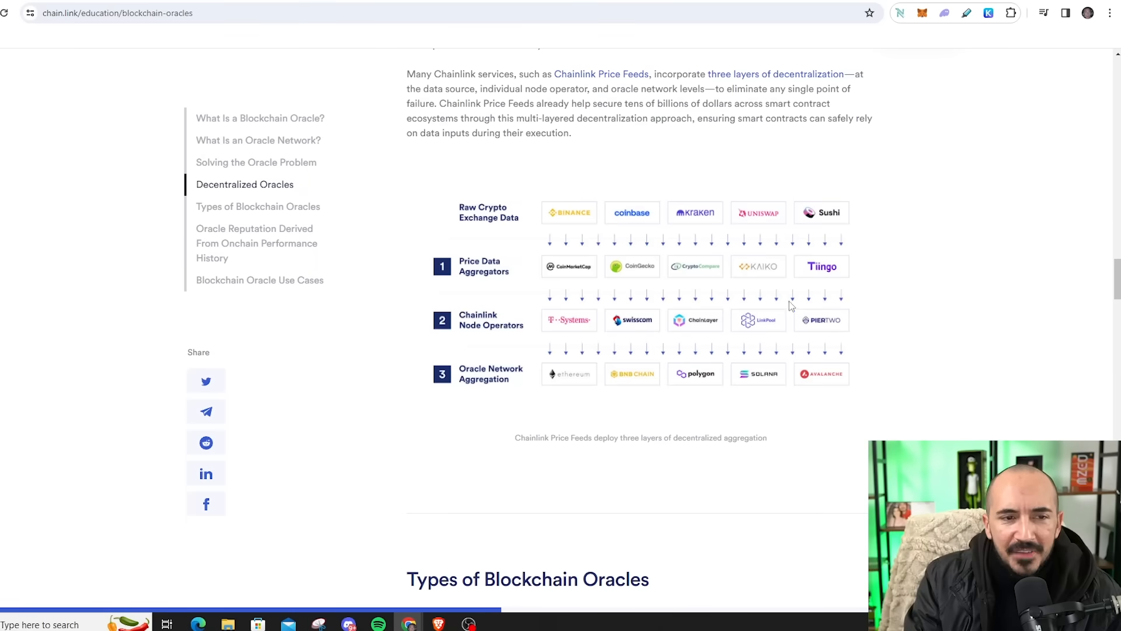
pyautogui.moveTo(900, 351)
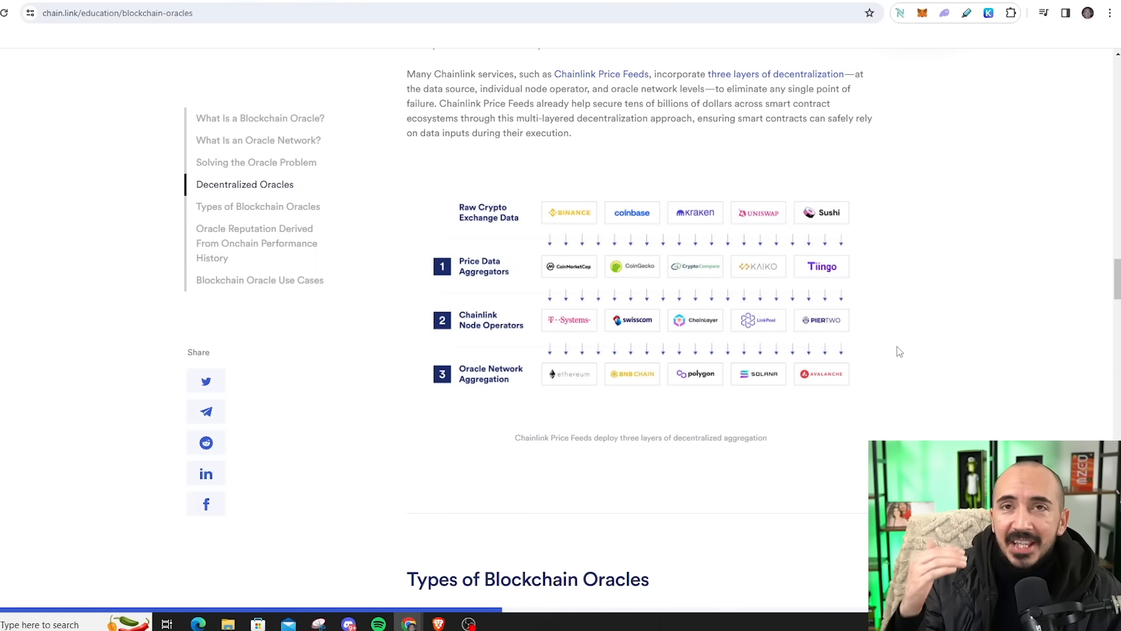
pyautogui.moveTo(684, 208)
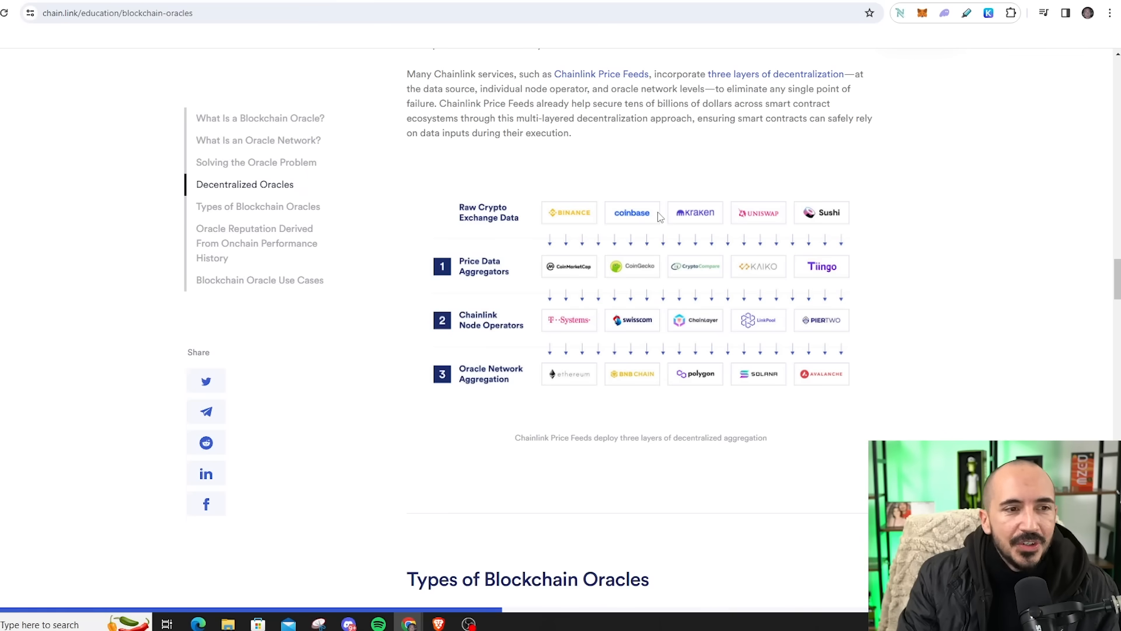
pyautogui.moveTo(568, 279)
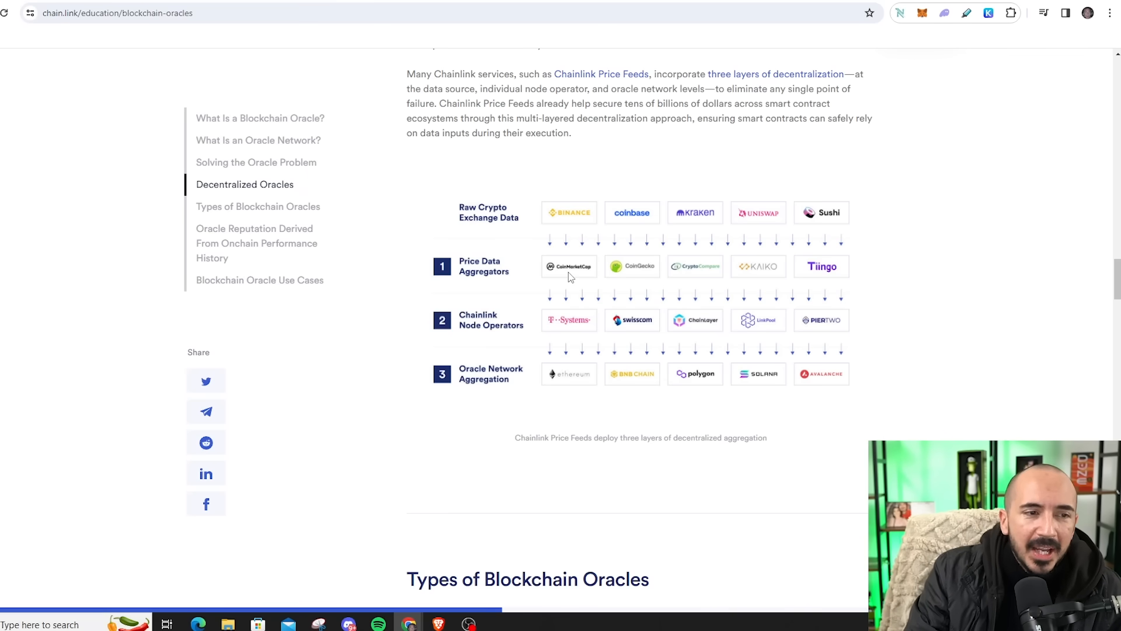
pyautogui.scroll(-3)
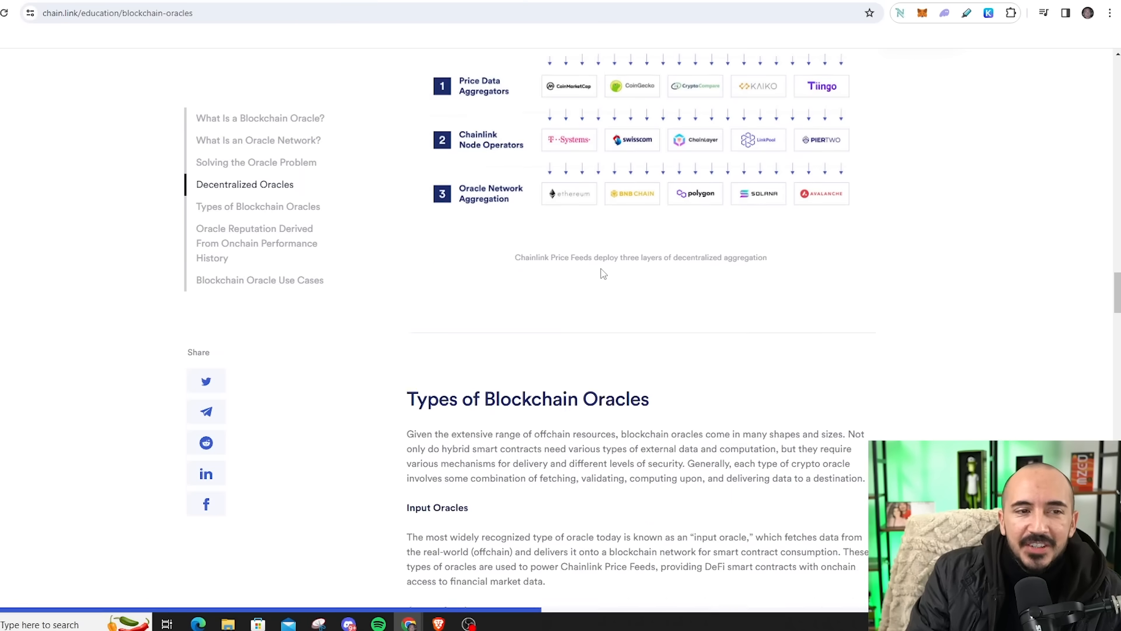
pyautogui.scroll(-3)
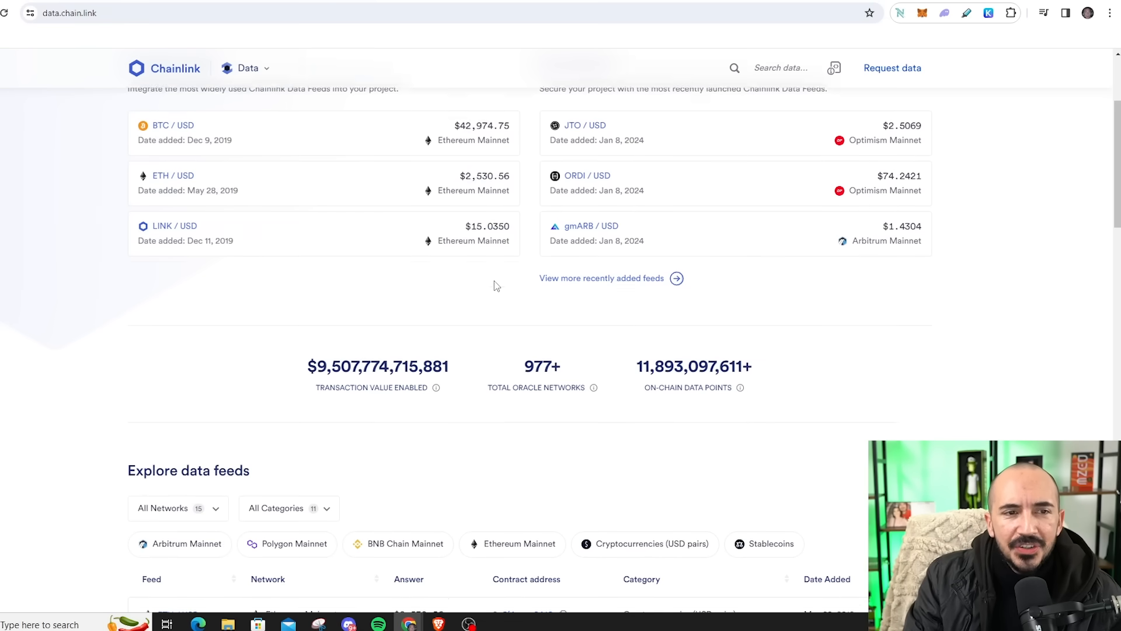
pyautogui.scroll(-3)
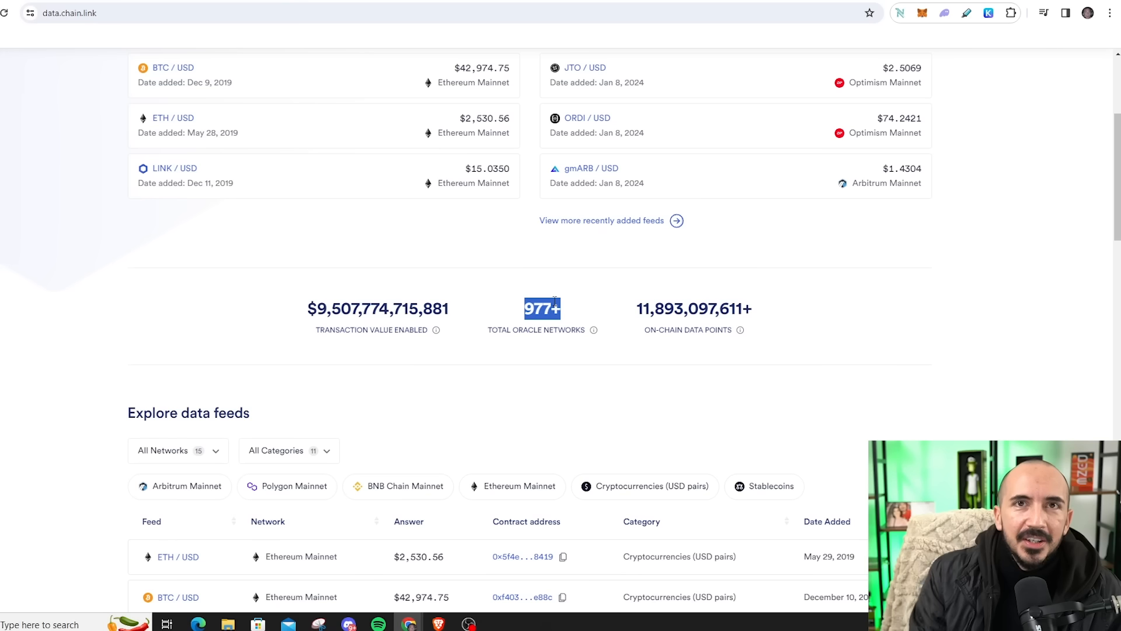
pyautogui.moveTo(566, 220)
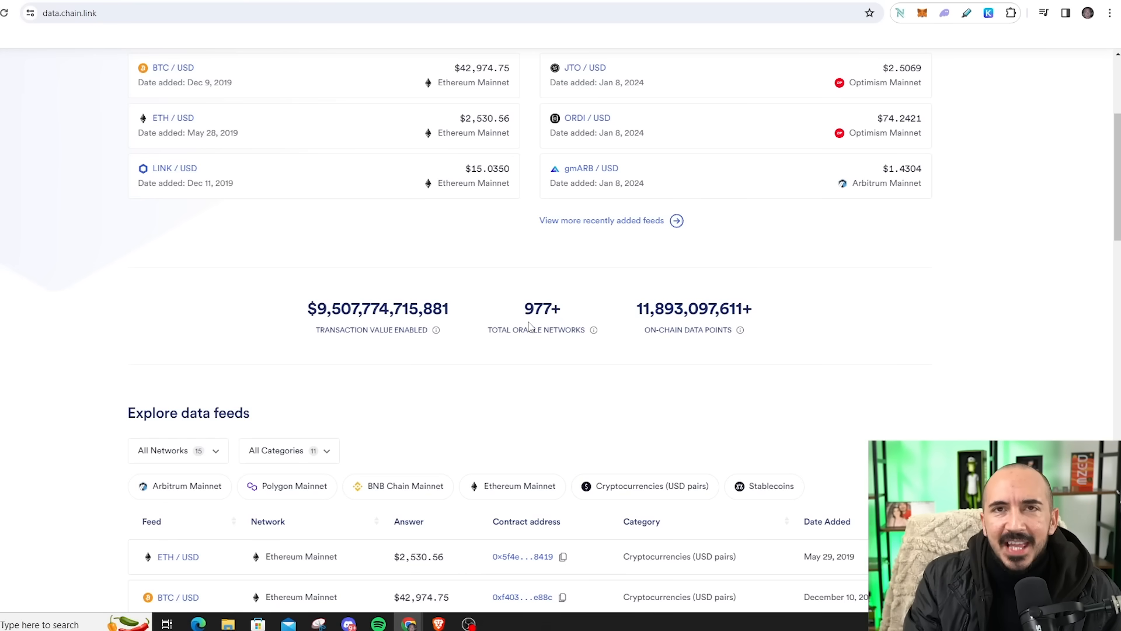
pyautogui.moveTo(531, 339)
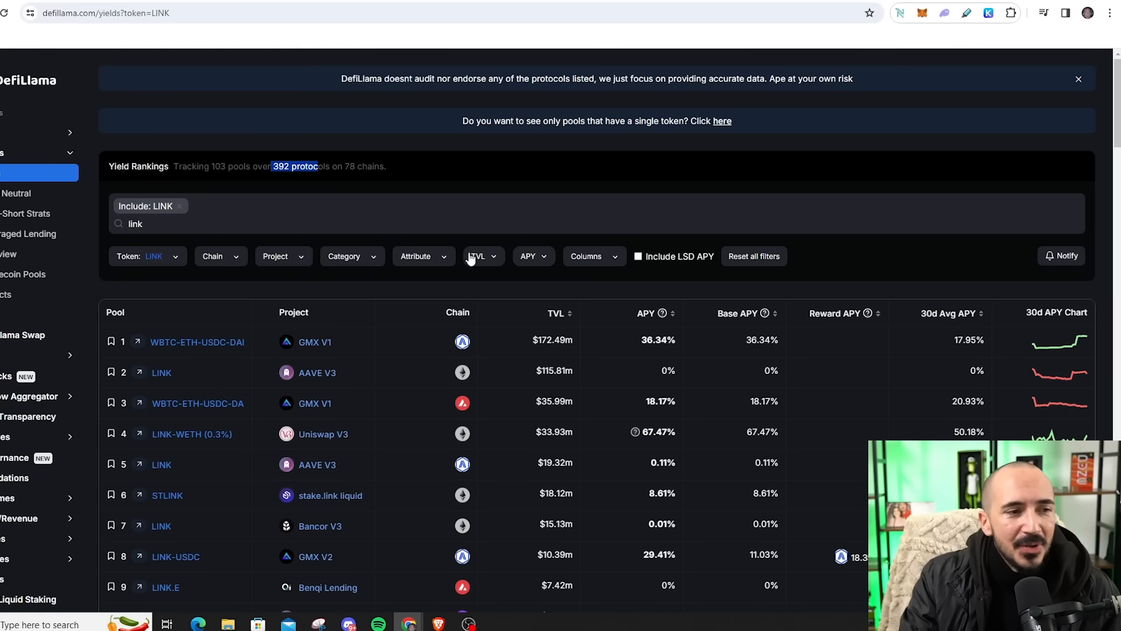
# Scroll through DefiLlama's LINK yield pool rankings table
pyautogui.scroll(-3)
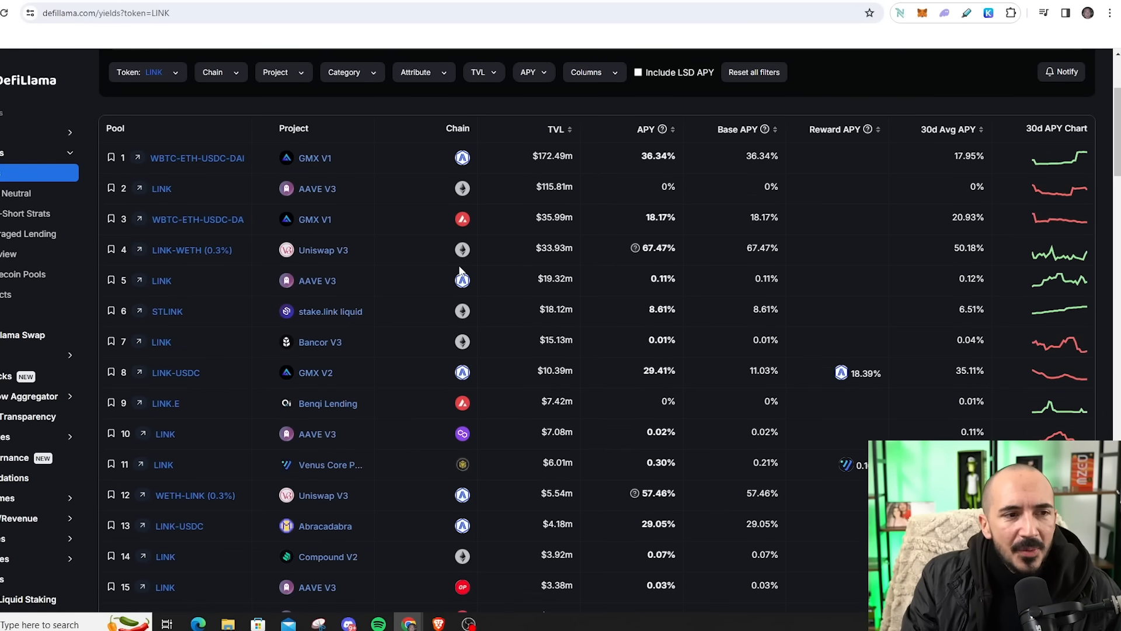
pyautogui.scroll(-3)
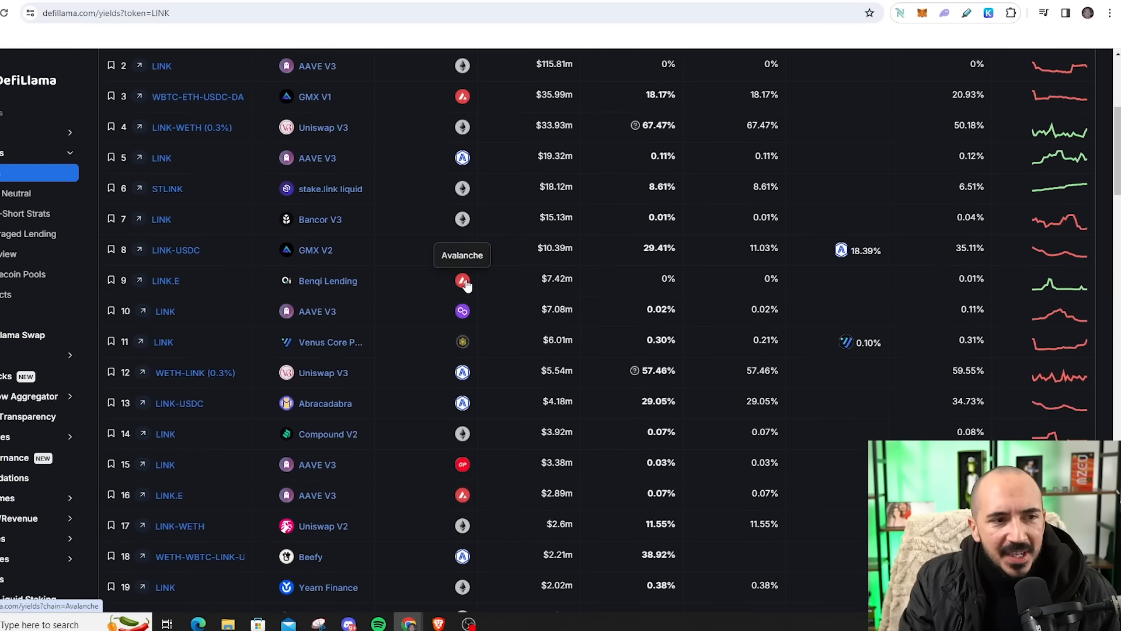
pyautogui.scroll(-3)
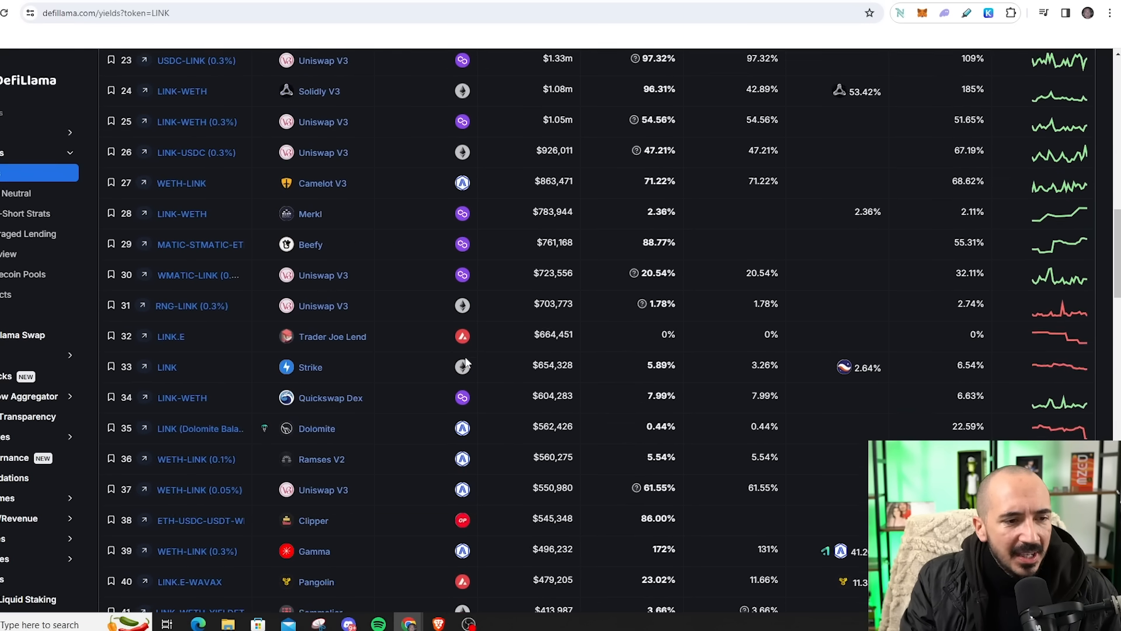
pyautogui.scroll(-3)
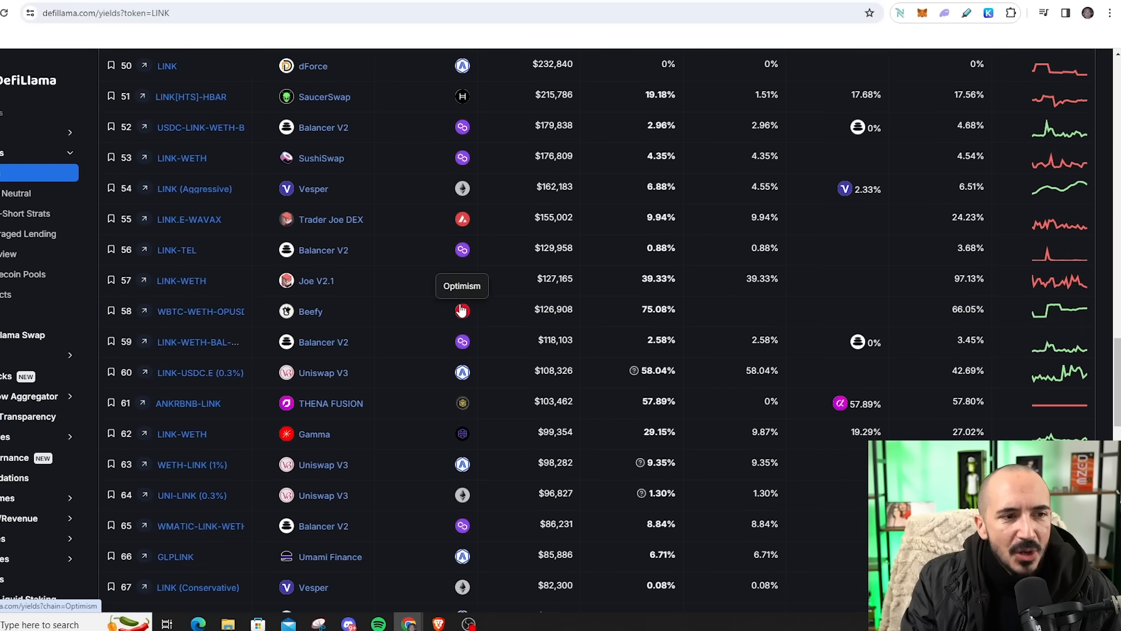
pyautogui.scroll(-3)
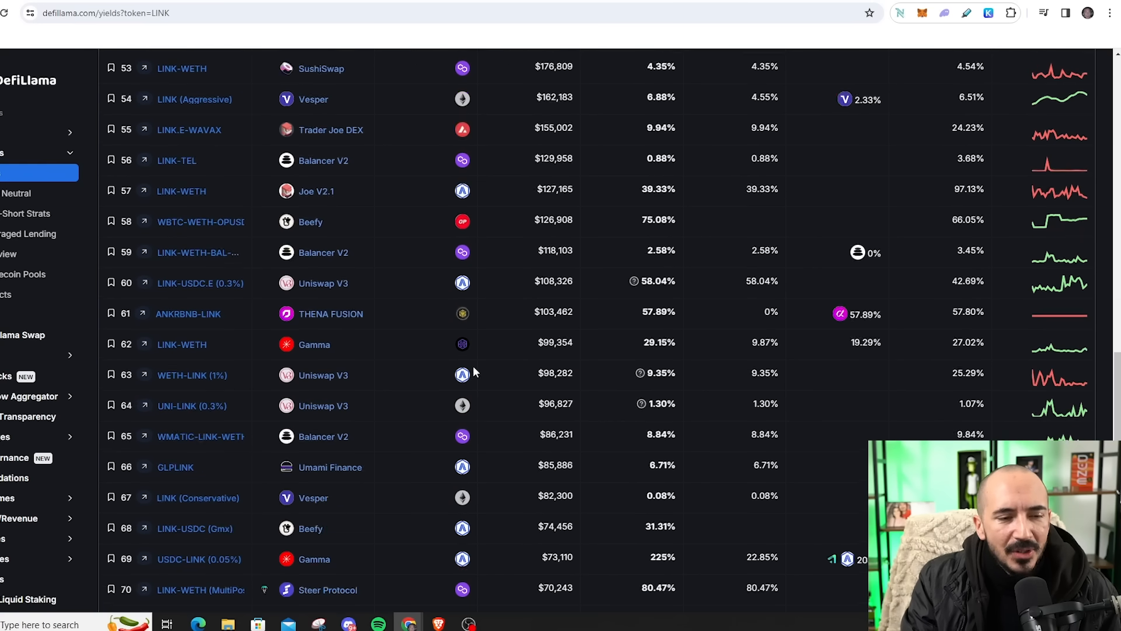
pyautogui.scroll(-3)
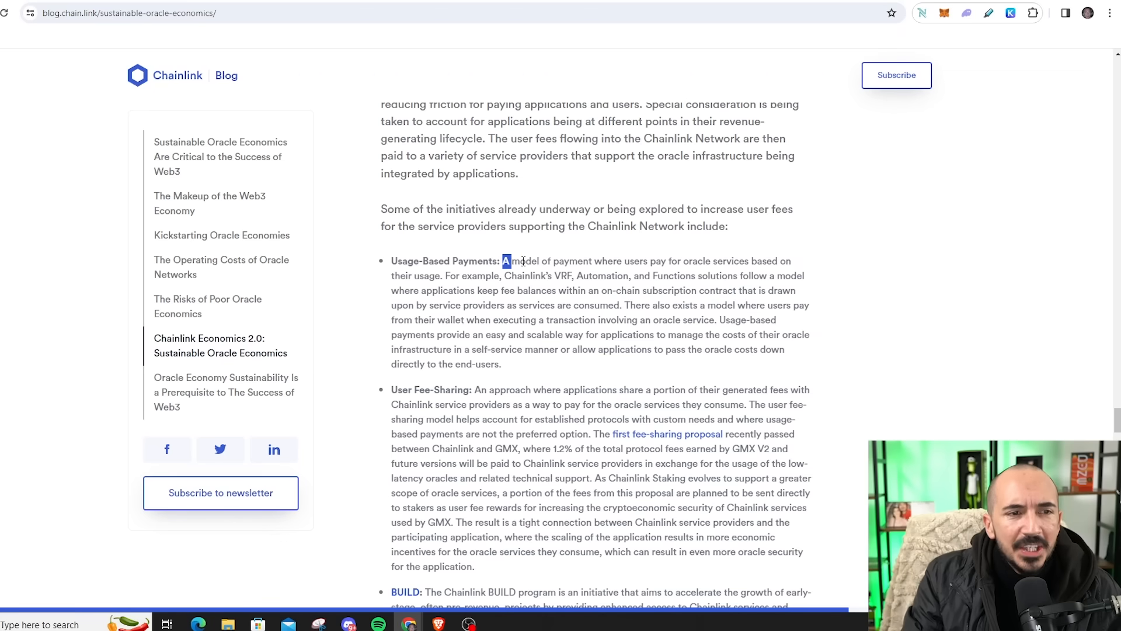
# Highlight the usage-based payments example of Chainlink's paid services, replacing the first selection
pyautogui.moveTo(505, 261); pyautogui.dragTo(790, 260)
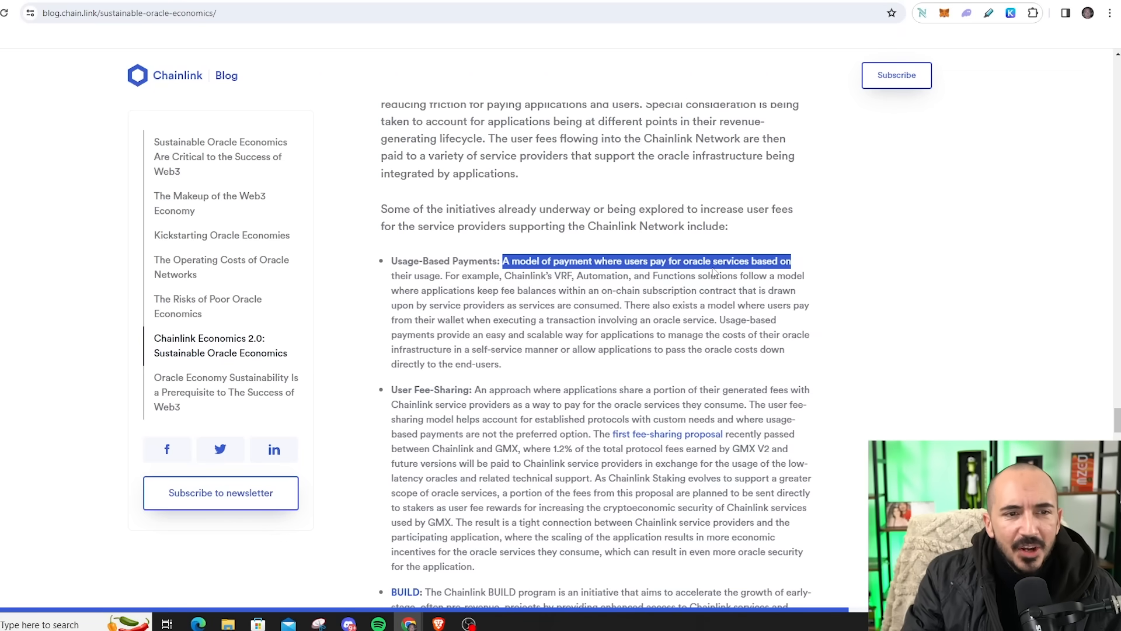
pyautogui.click(462, 282)
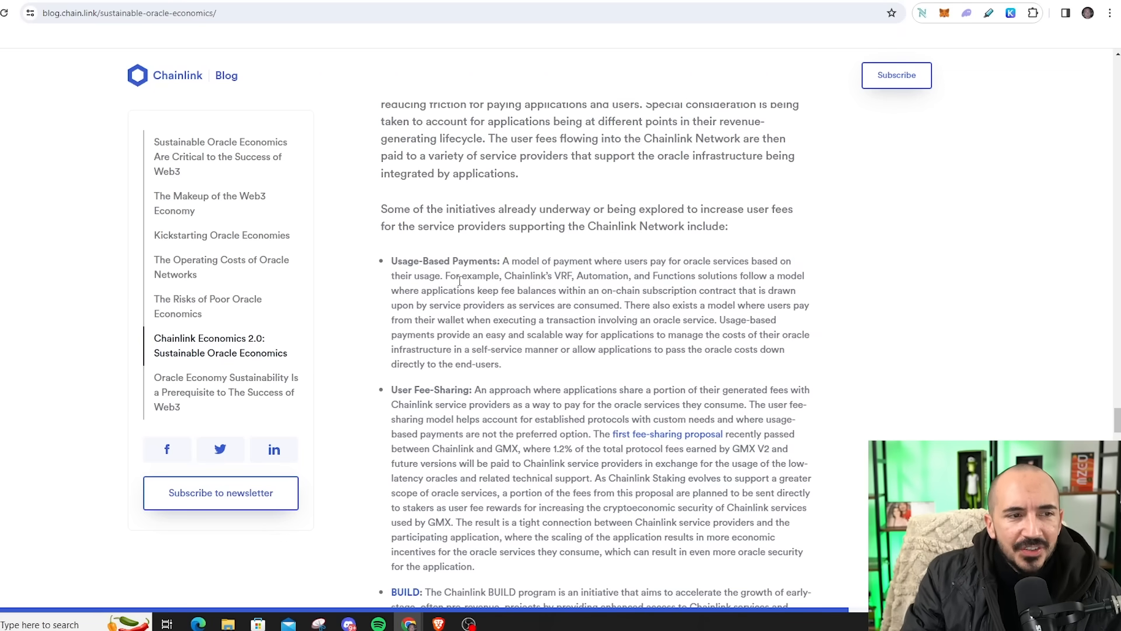
pyautogui.moveTo(445, 277); pyautogui.dragTo(685, 276)
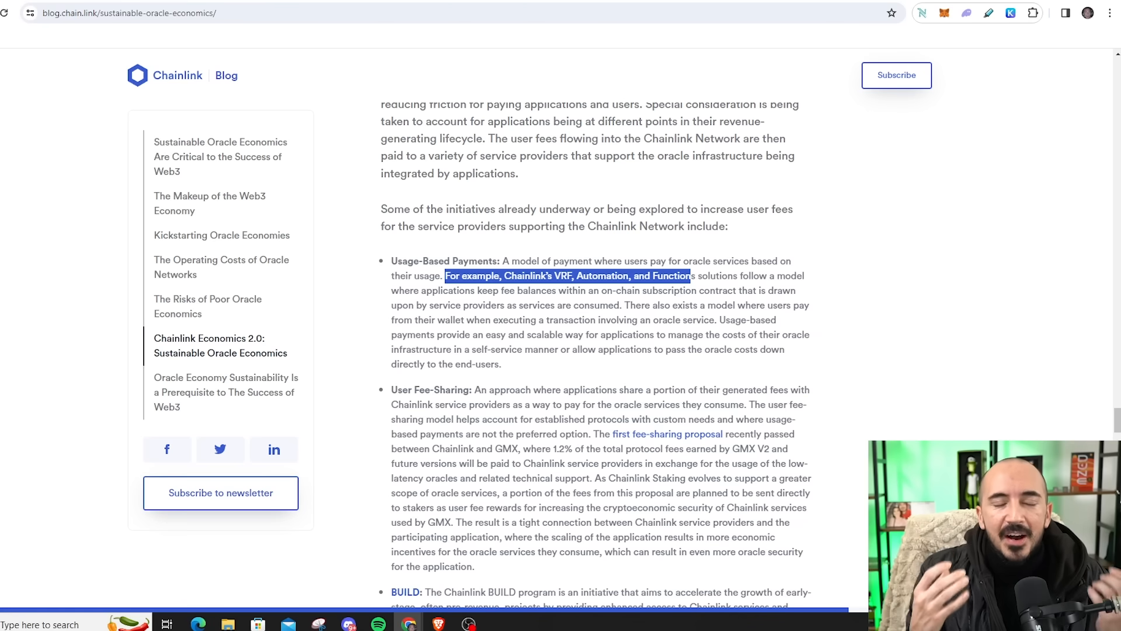
# Scroll down and highlight the first user fee-sharing proposal mention
pyautogui.scroll(-3)
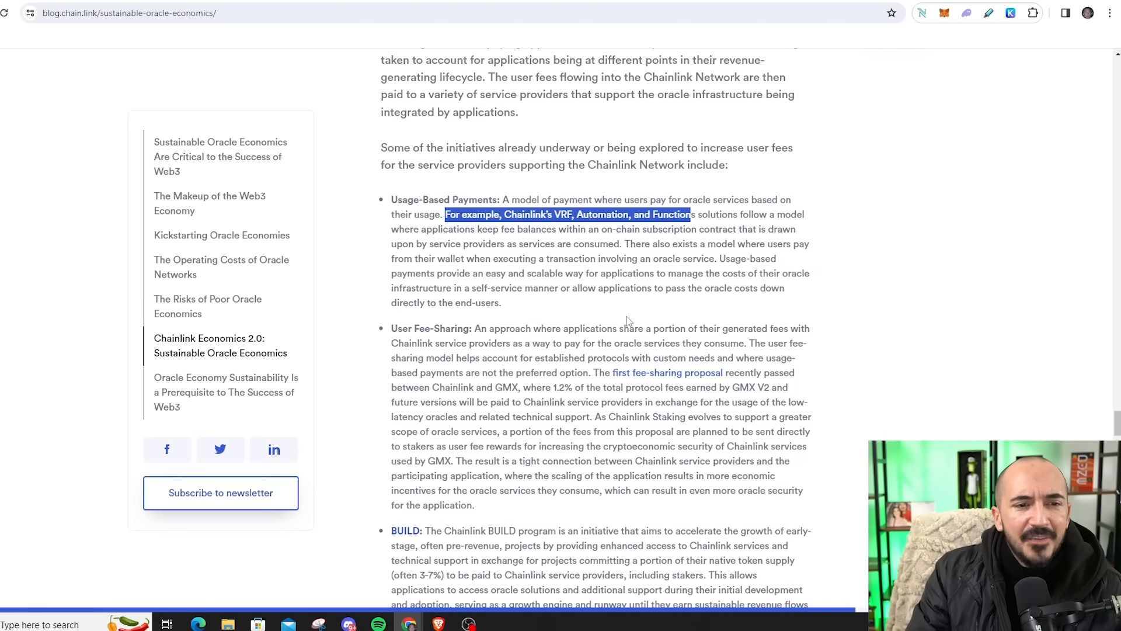
pyautogui.scroll(-3)
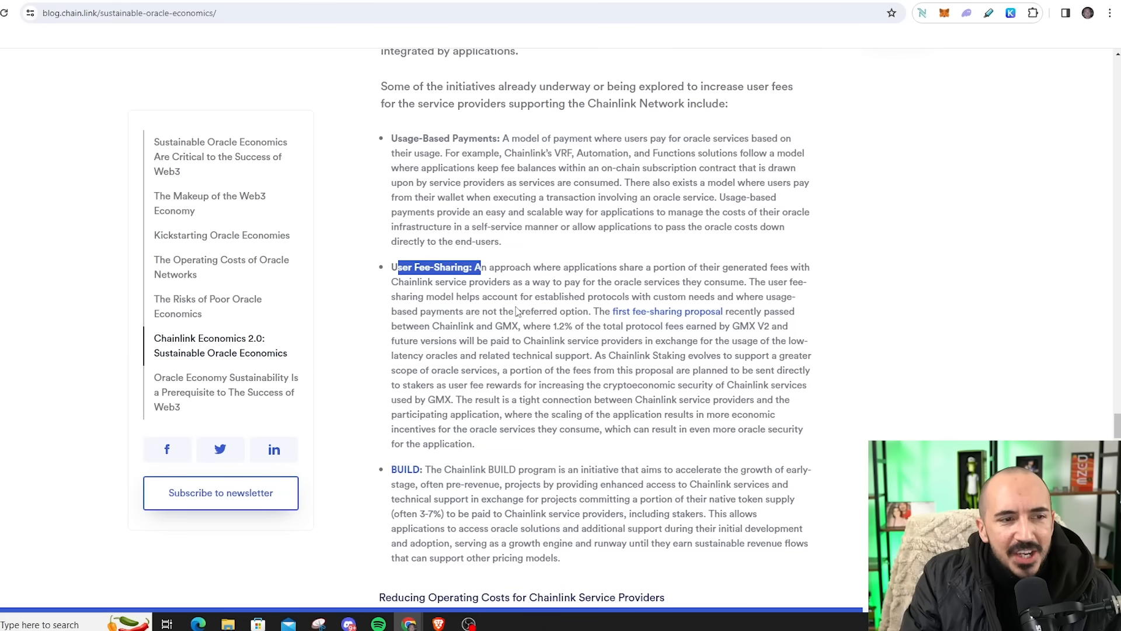
pyautogui.moveTo(602, 321)
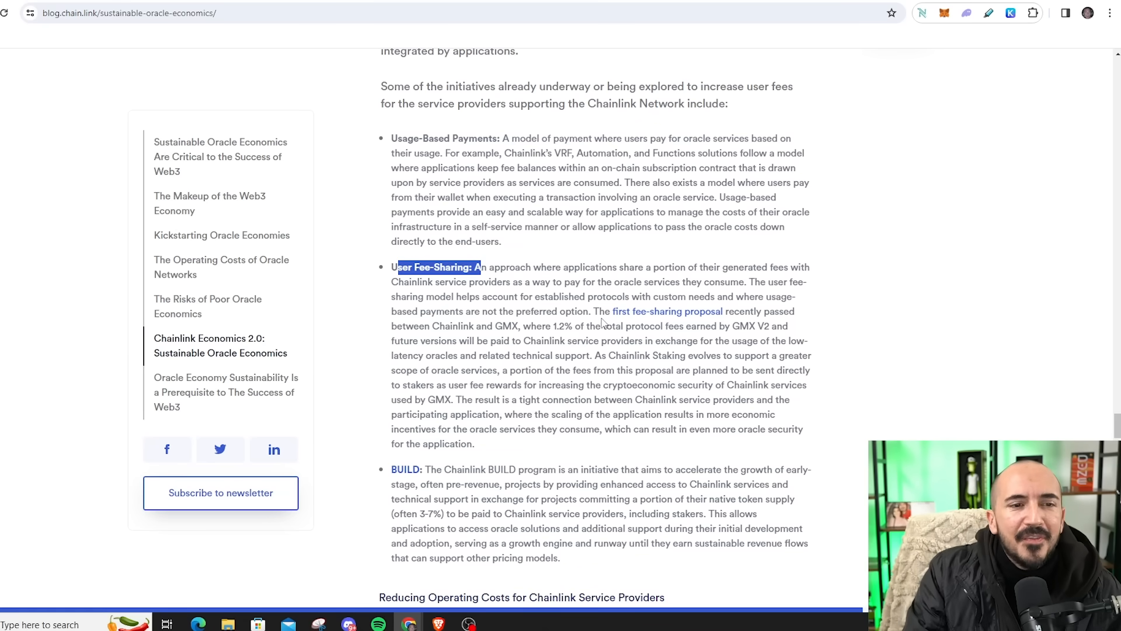
pyautogui.moveTo(604, 321)
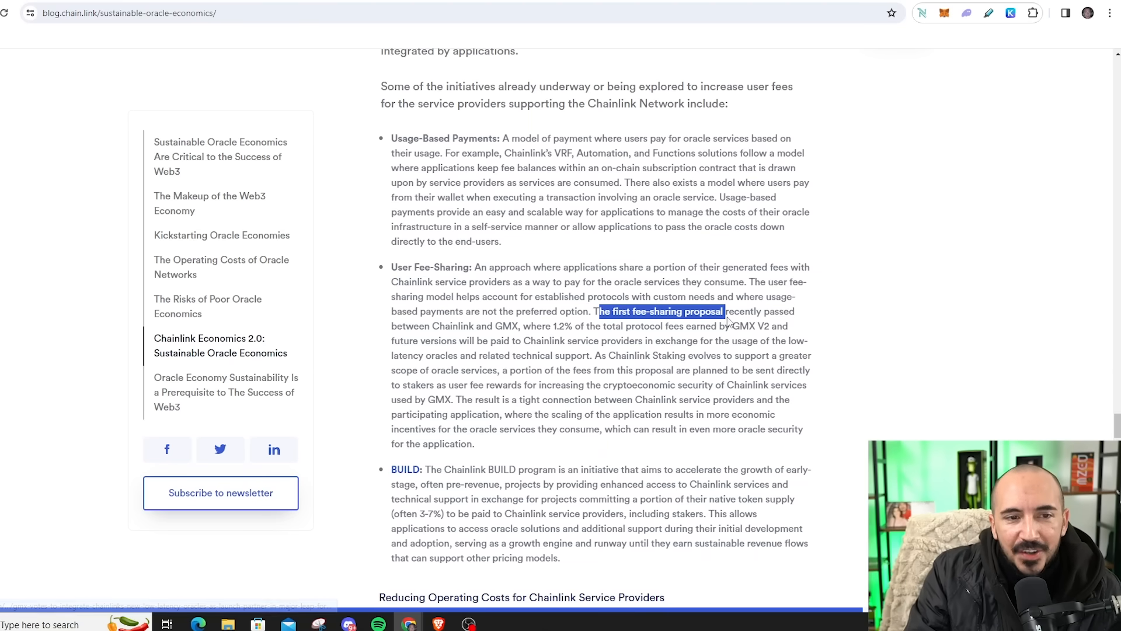
pyautogui.moveTo(722, 311); pyautogui.dragTo(520, 326)
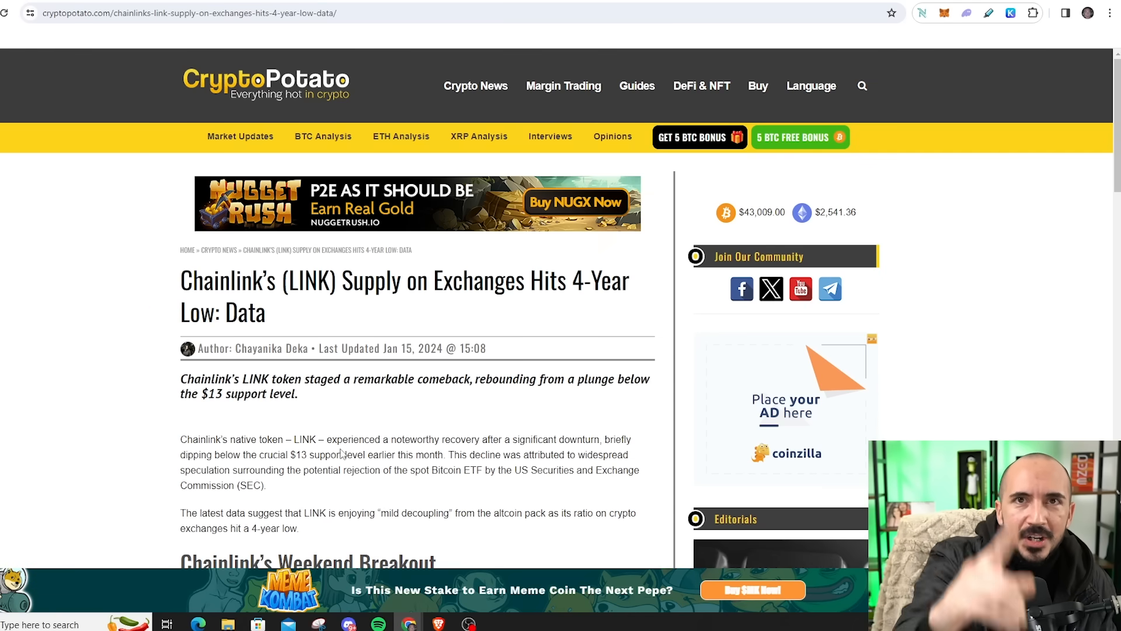
# Scroll the CryptoPotato LINK four-year-low article down to the Weekend Breakout section
pyautogui.scroll(-3)
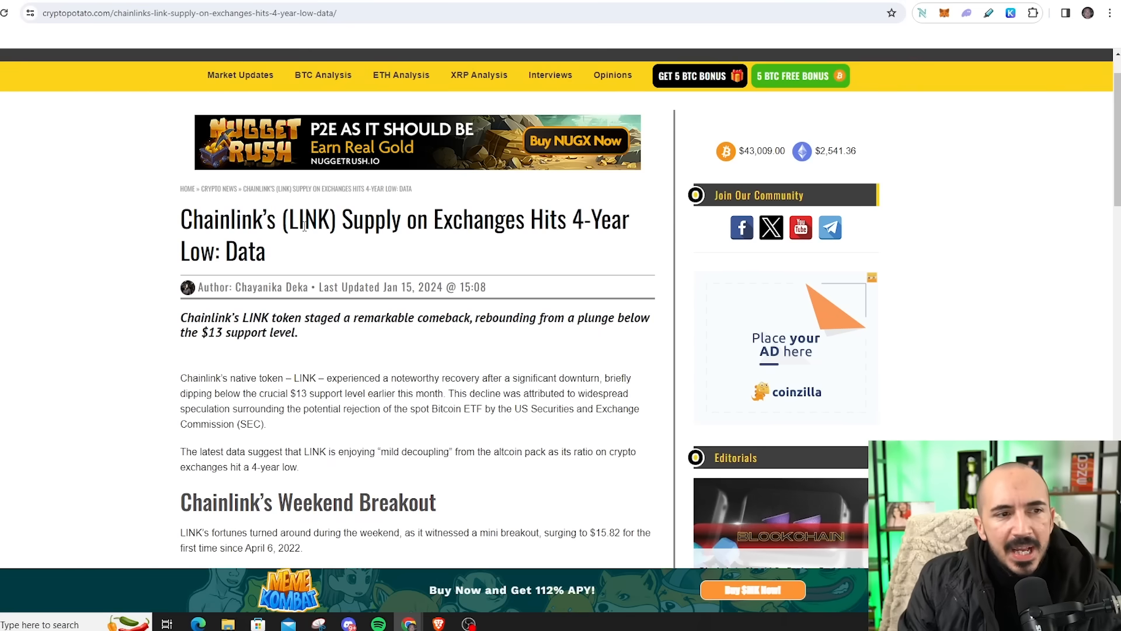
pyautogui.scroll(-3)
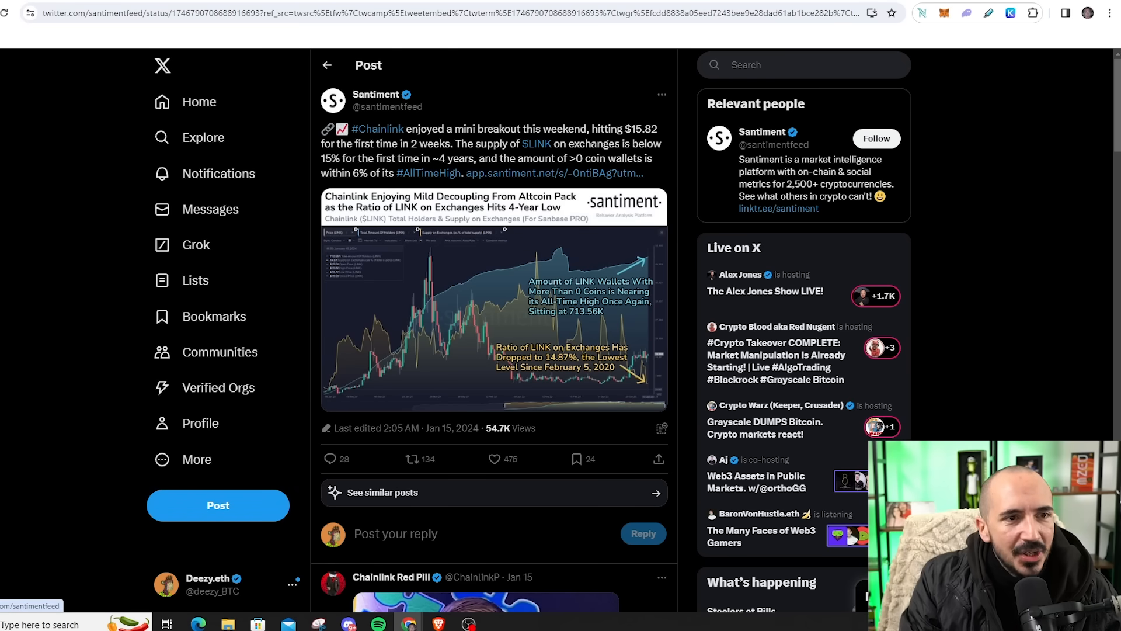
# Highlight that non-empty LINK wallets are within 6% of their all-time high
pyautogui.moveTo(477, 143); pyautogui.dragTo(568, 158)
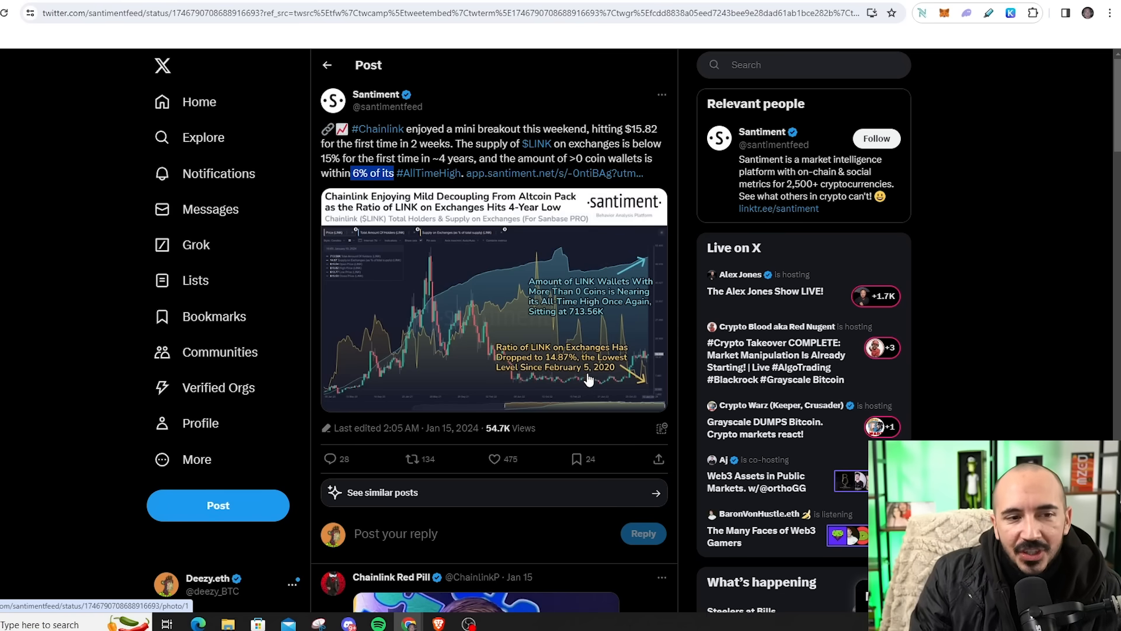
pyautogui.moveTo(606, 375)
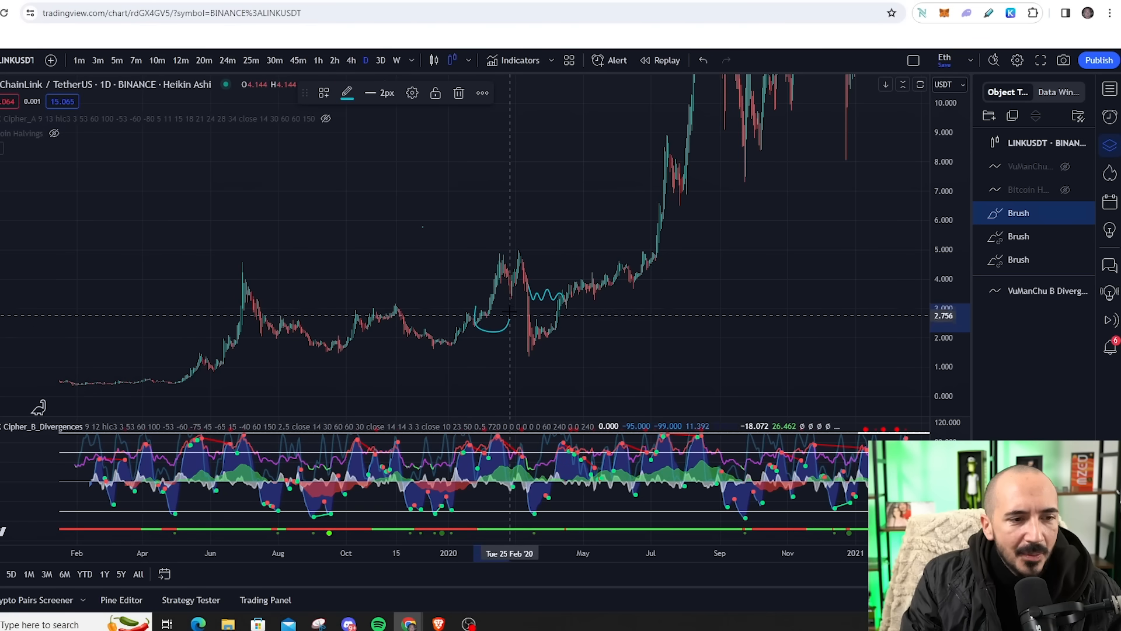
pyautogui.moveTo(488, 321)
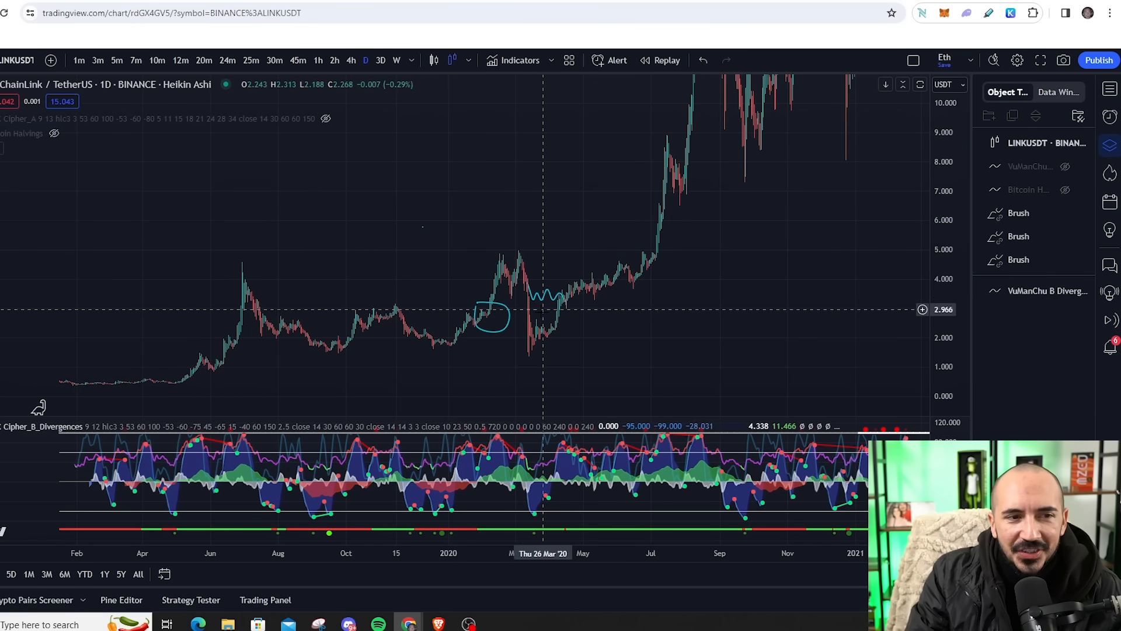
pyautogui.moveTo(519, 279)
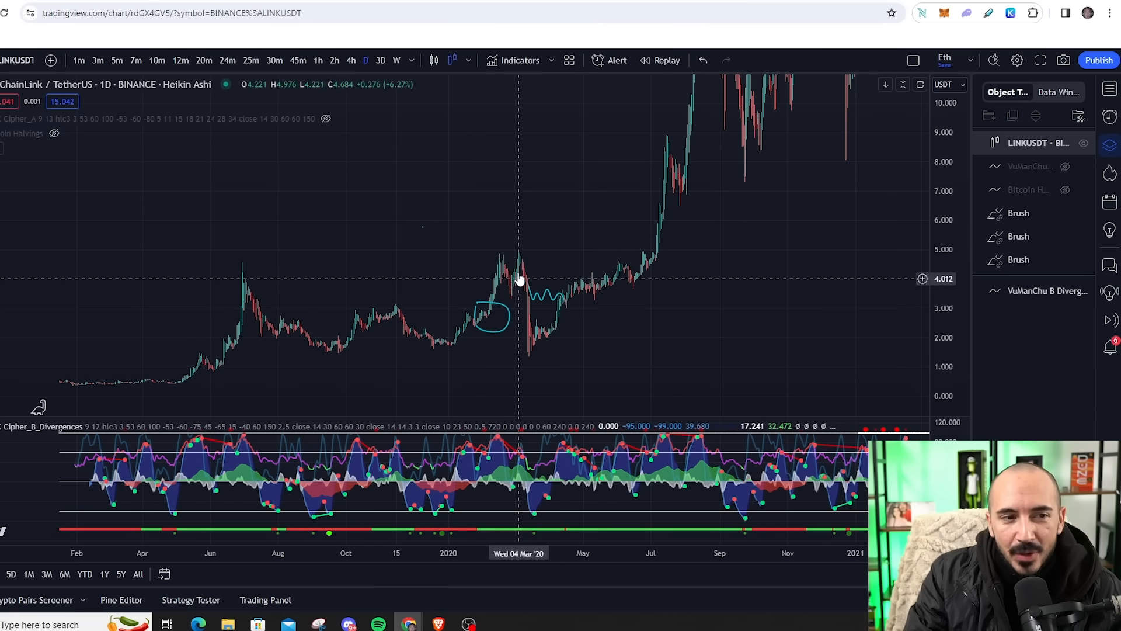
pyautogui.moveTo(529, 299)
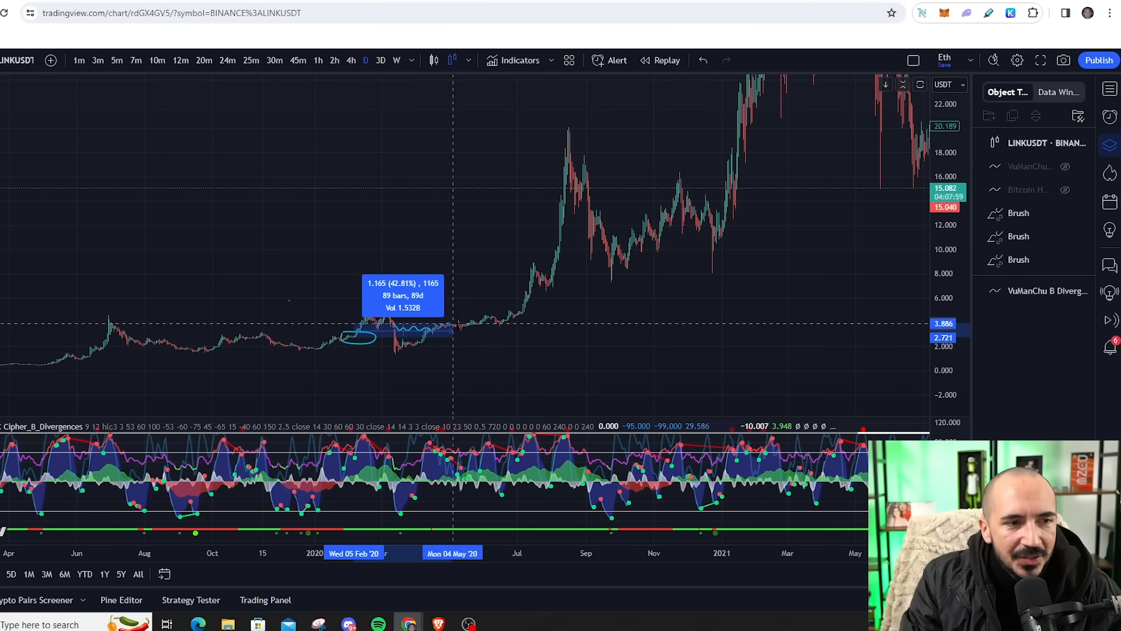
# Measure LINK's February–May 2020 rise and the quick mid-February 2020 jump
pyautogui.moveTo(451, 327); pyautogui.dragTo(521, 315)
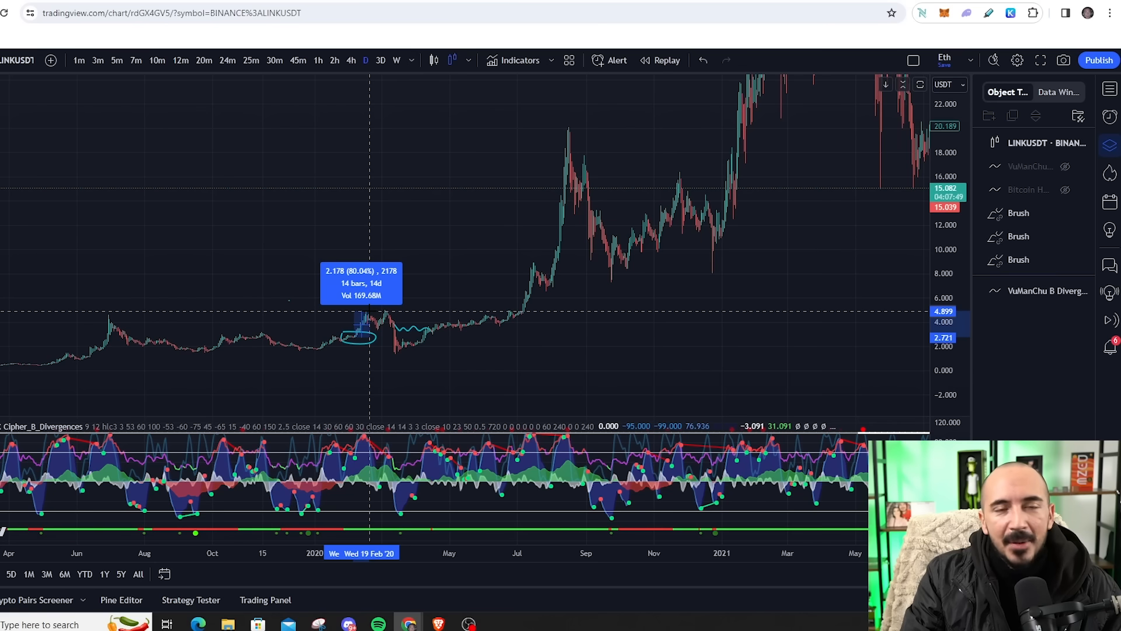
pyautogui.moveTo(370, 315); pyautogui.dragTo(519, 311)
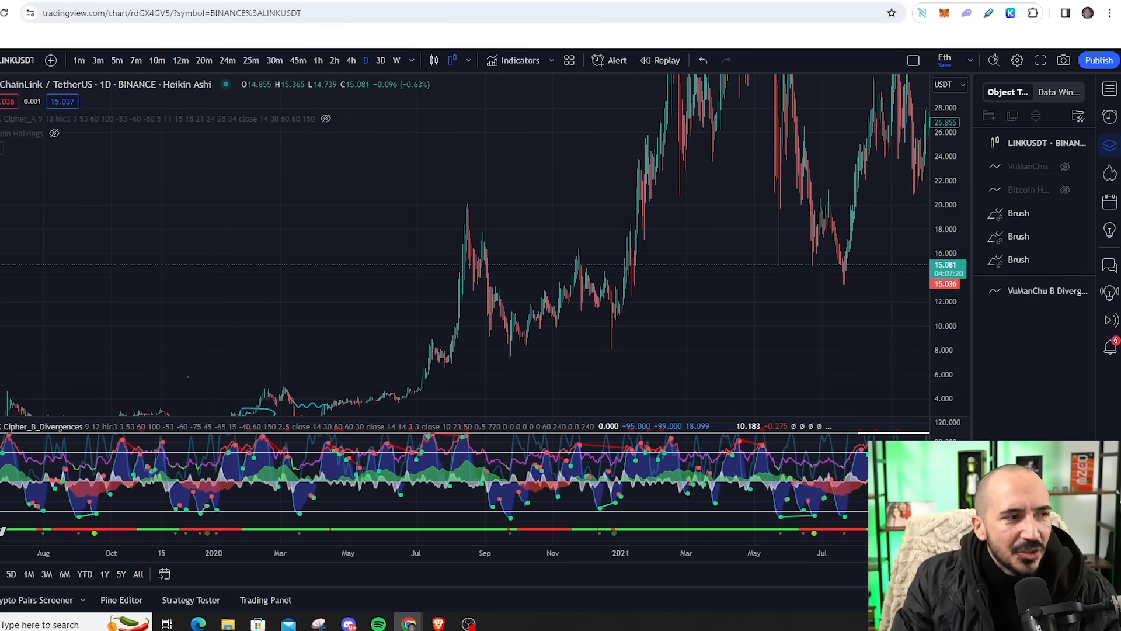
pyautogui.moveTo(421, 389)
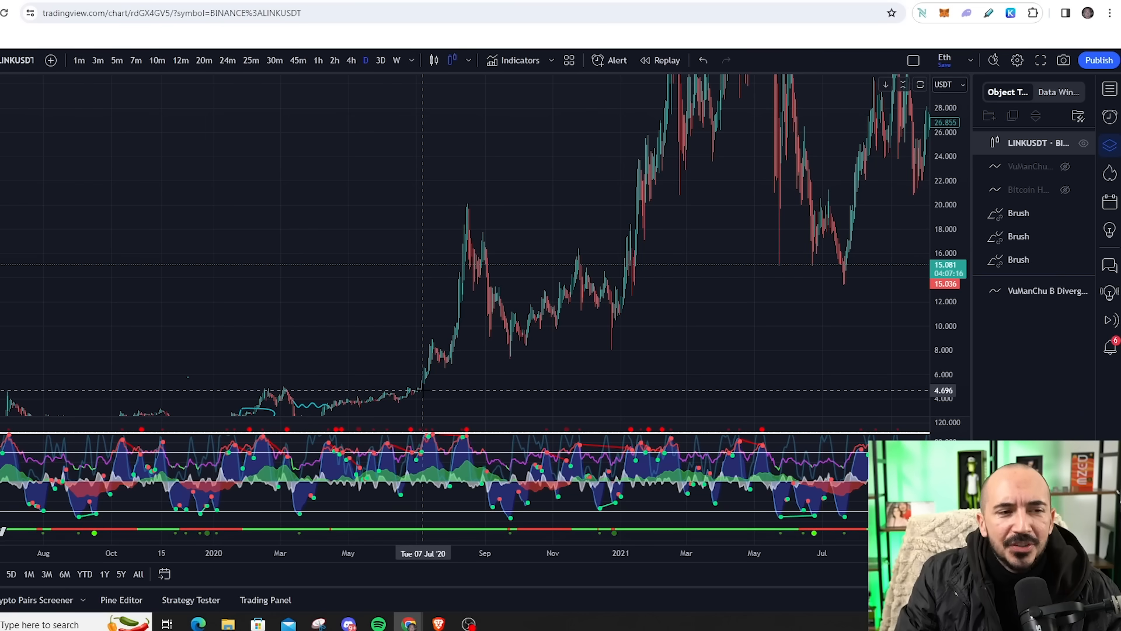
pyautogui.moveTo(465, 215)
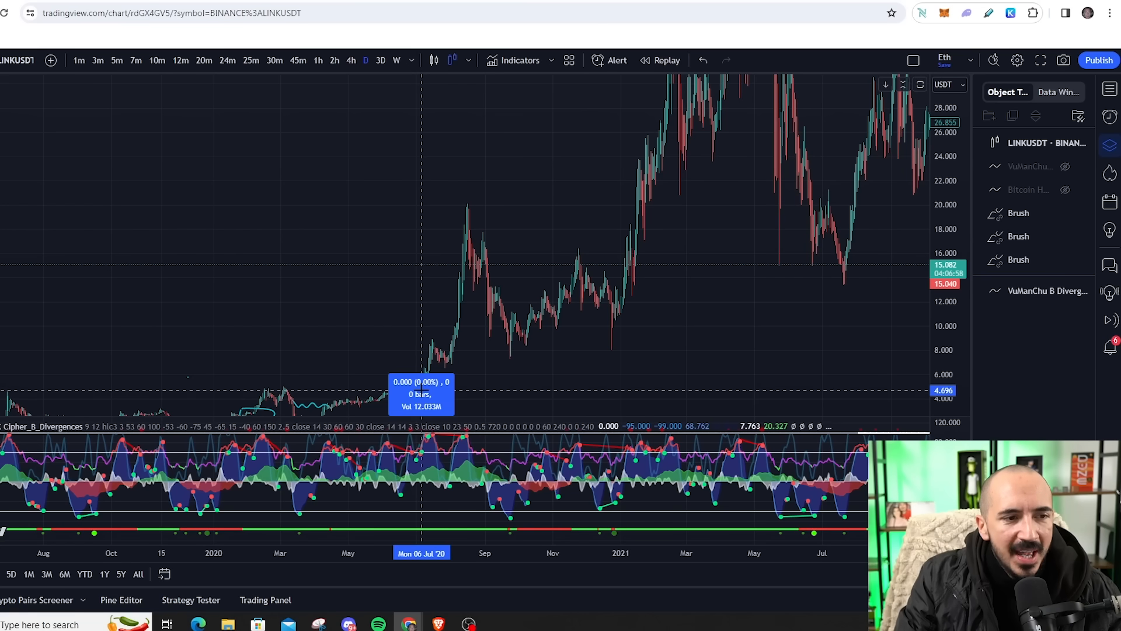
# Measure the July 2020 breakout move, then pan back to 2019–2020 price action
pyautogui.moveTo(421, 392); pyautogui.dragTo(466, 207)
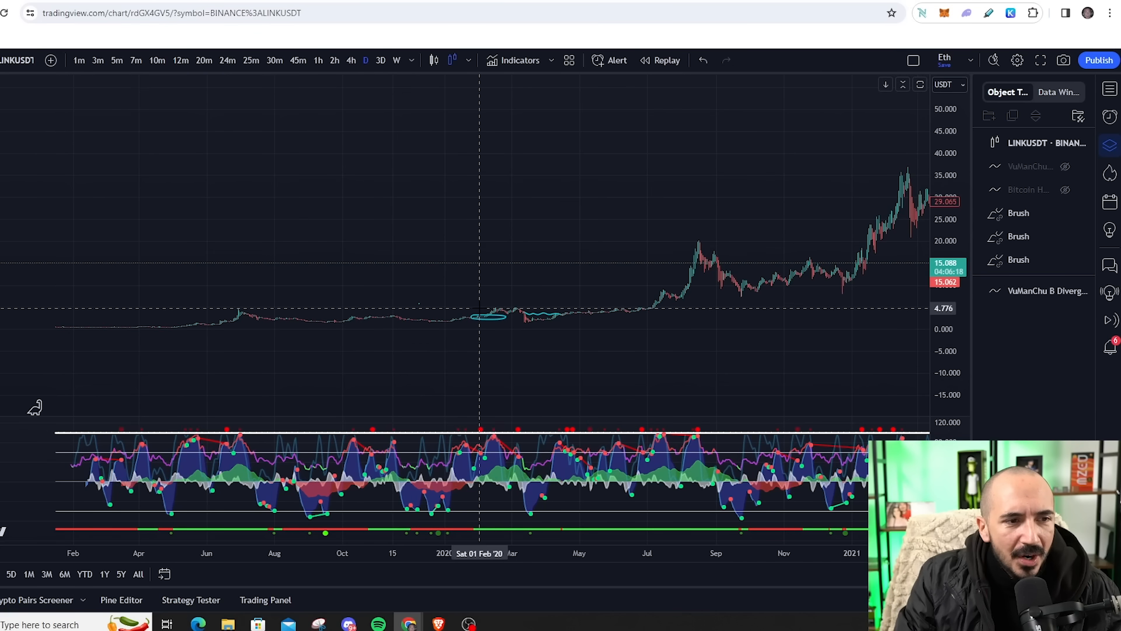
pyautogui.moveTo(481, 308); pyautogui.dragTo(698, 236)
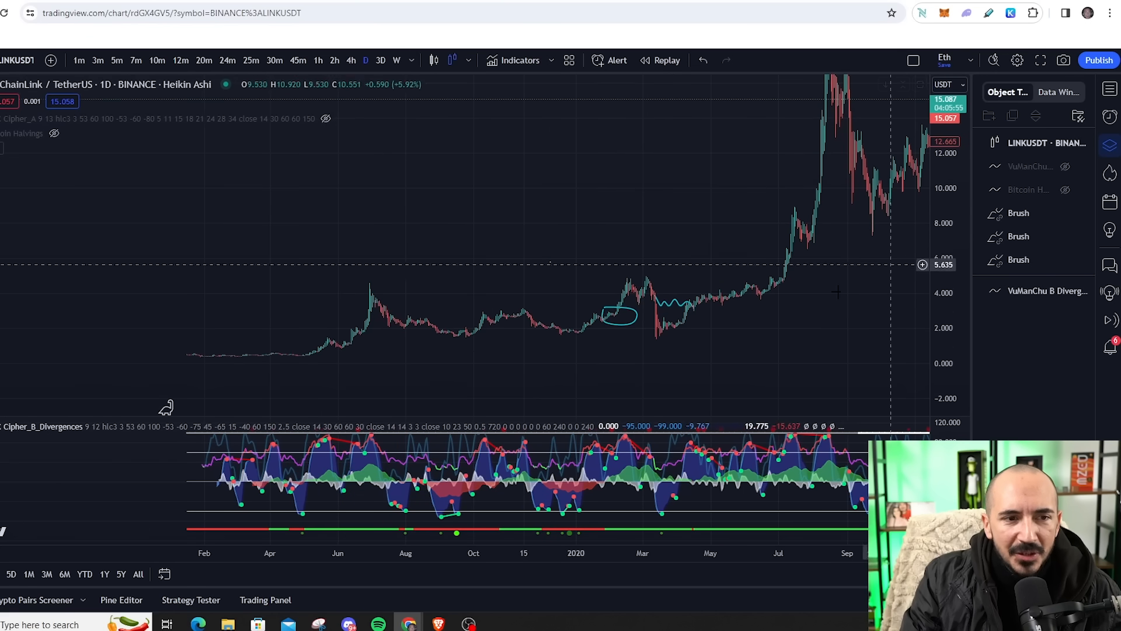
pyautogui.moveTo(560, 336)
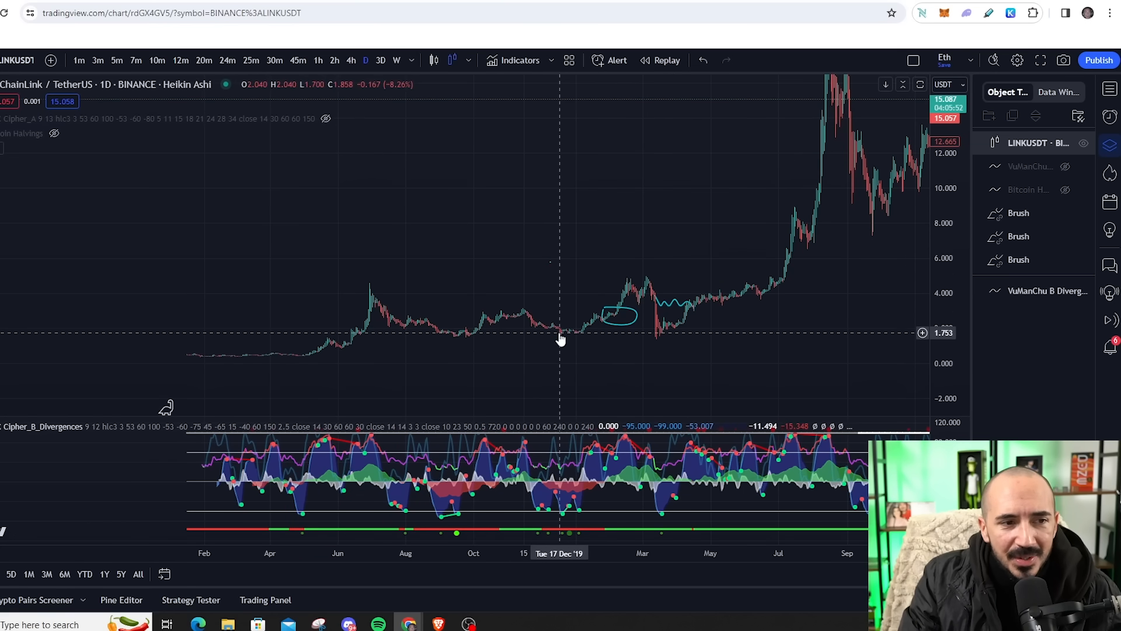
# Pan the LINKUSDT chart to the 2022–2023 sideways range
pyautogui.moveTo(562, 339); pyautogui.dragTo(515, 369)
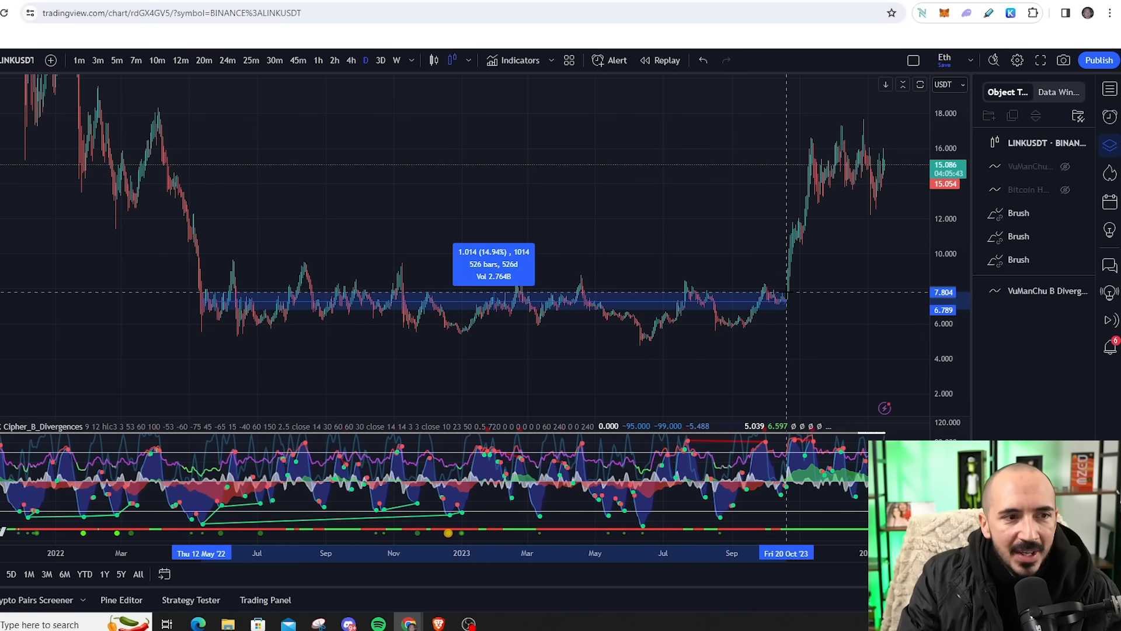
pyautogui.moveTo(800, 293)
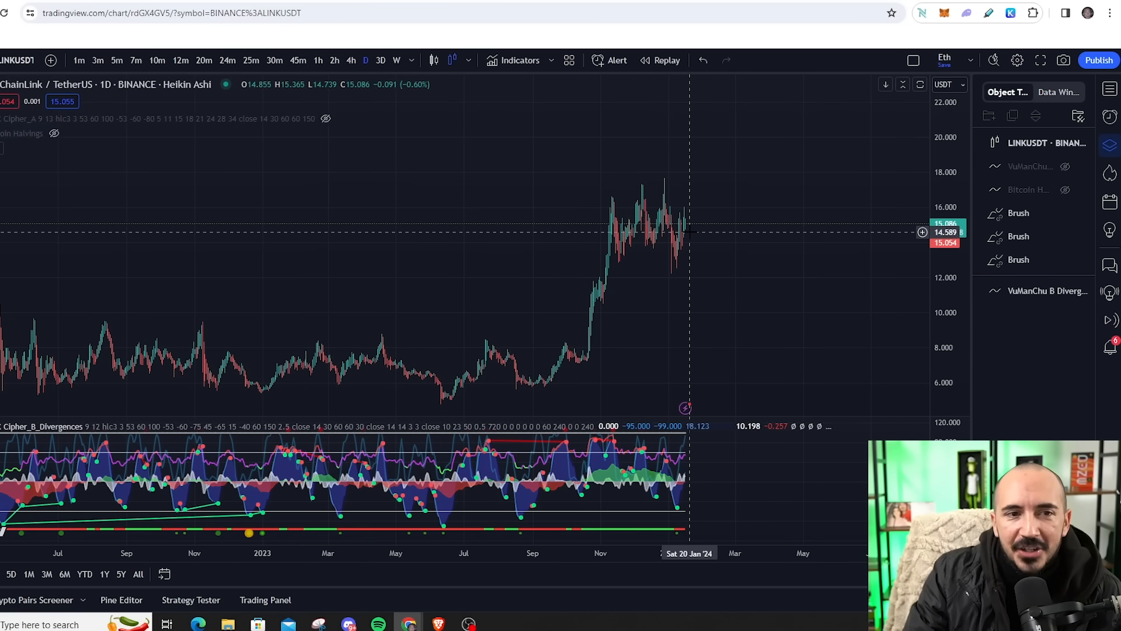
pyautogui.moveTo(679, 255)
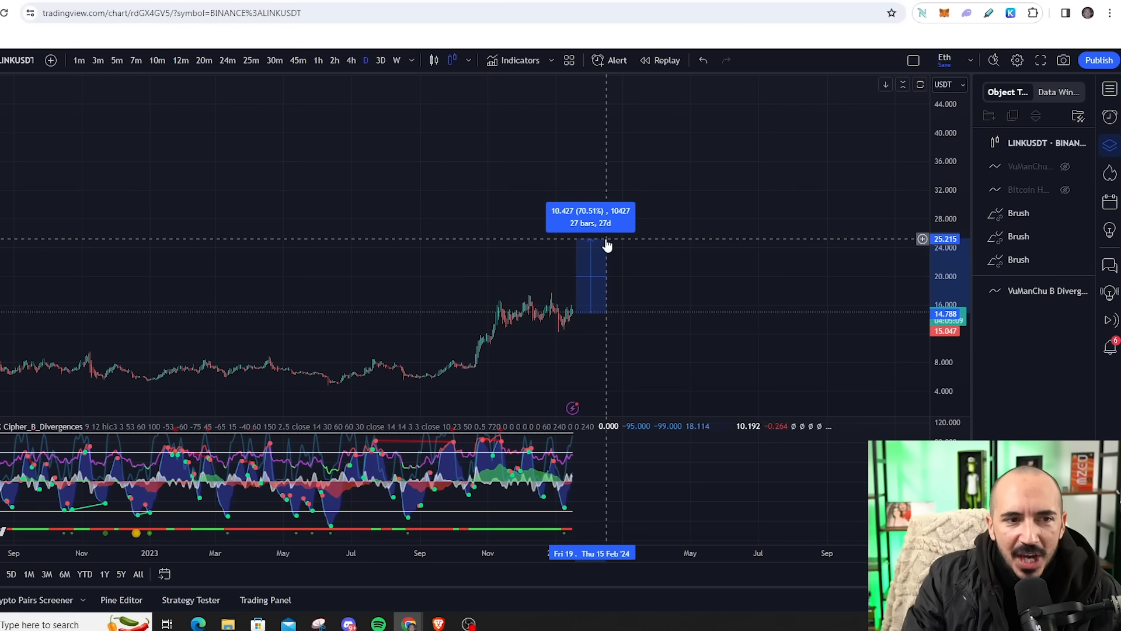
pyautogui.moveTo(716, 353)
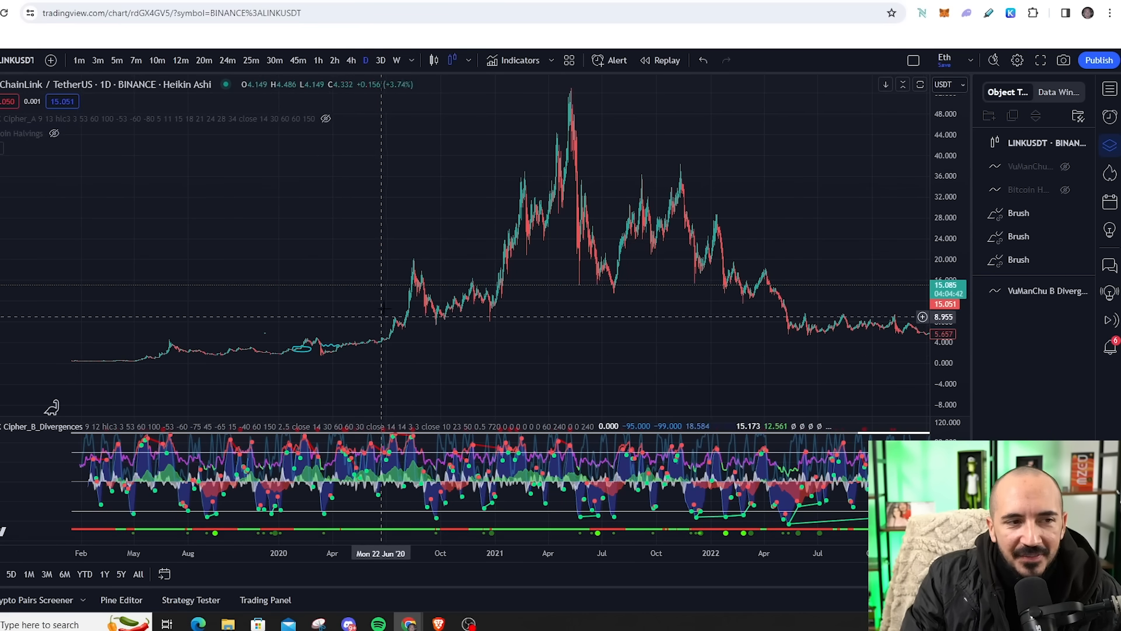
pyautogui.moveTo(414, 268)
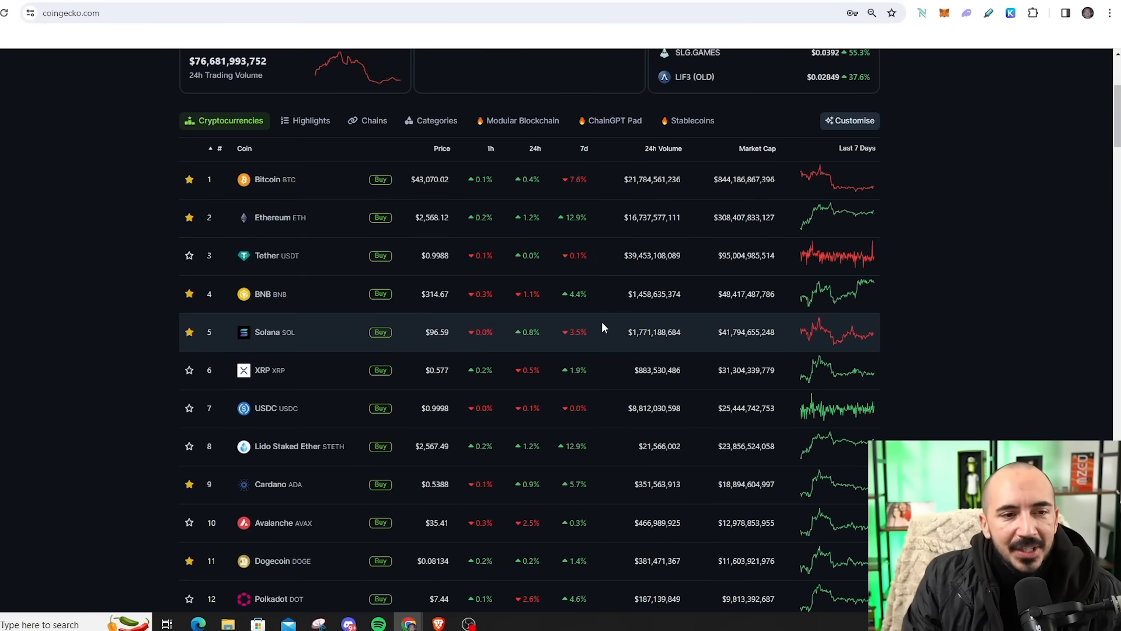
# Scroll the CoinGecko cryptocurrency table down to Chainlink (LINK) at rank 14
pyautogui.scroll(-3)
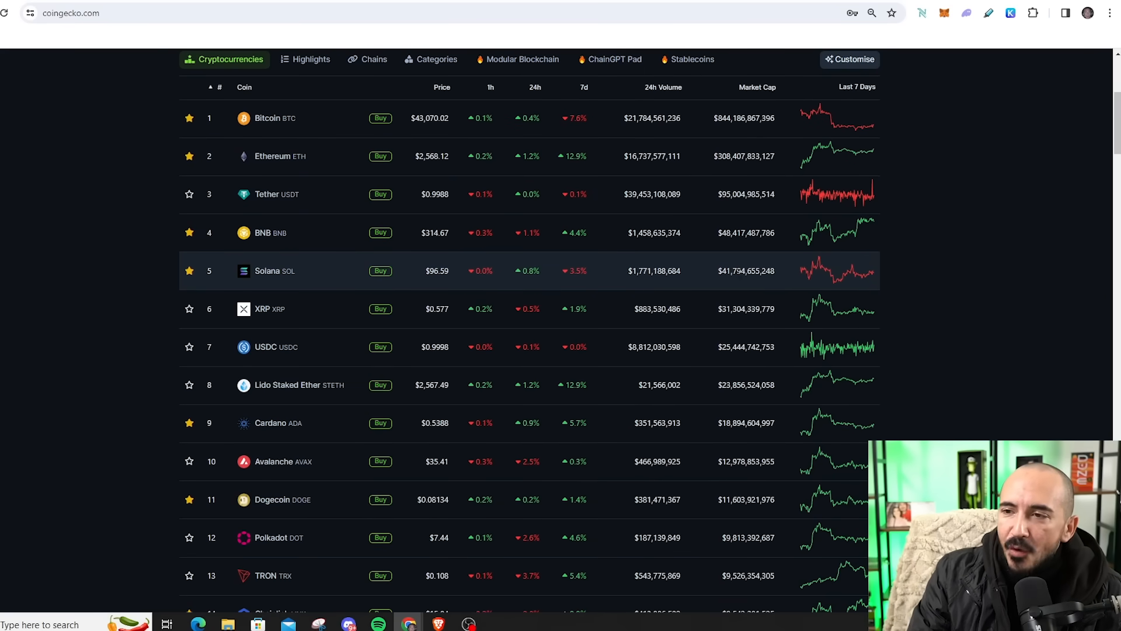
pyautogui.scroll(-3)
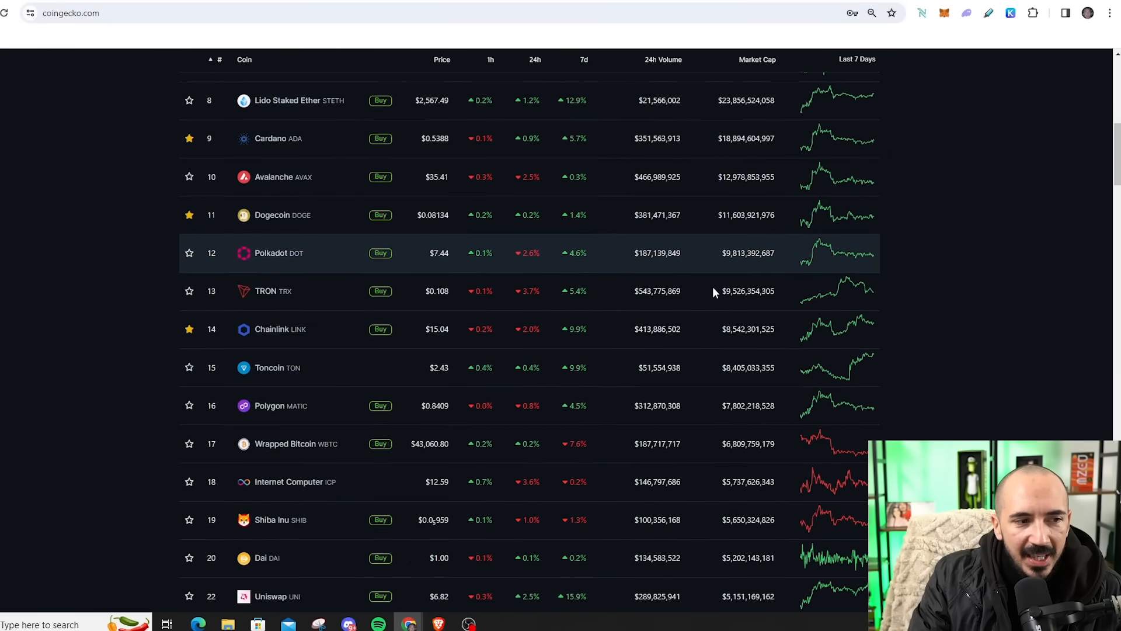
pyautogui.scroll(-3)
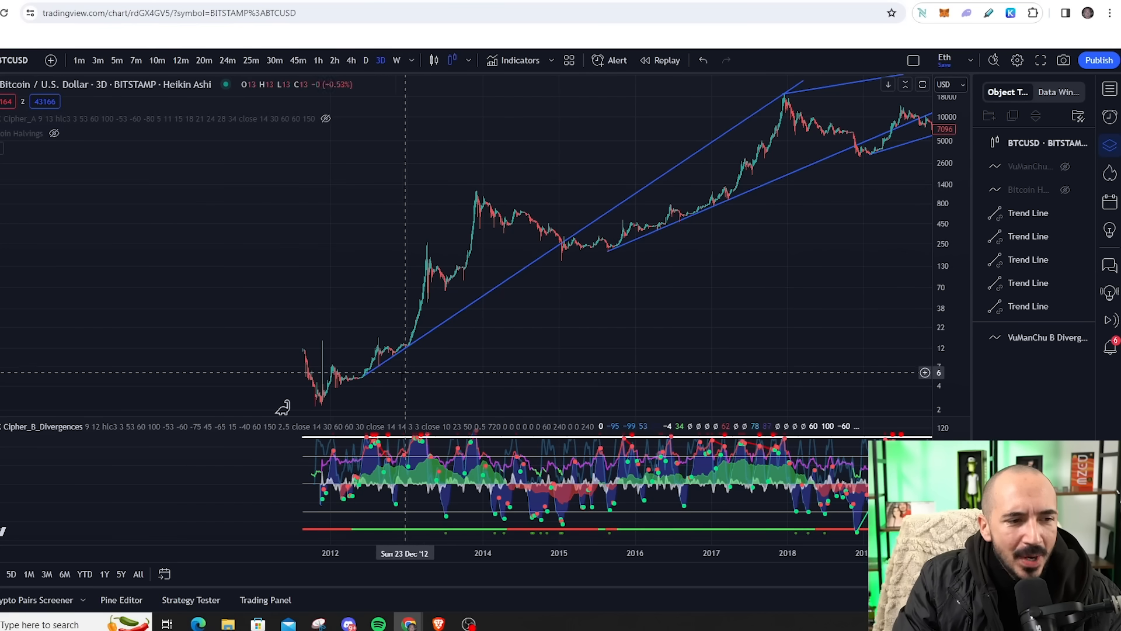
pyautogui.moveTo(572, 345)
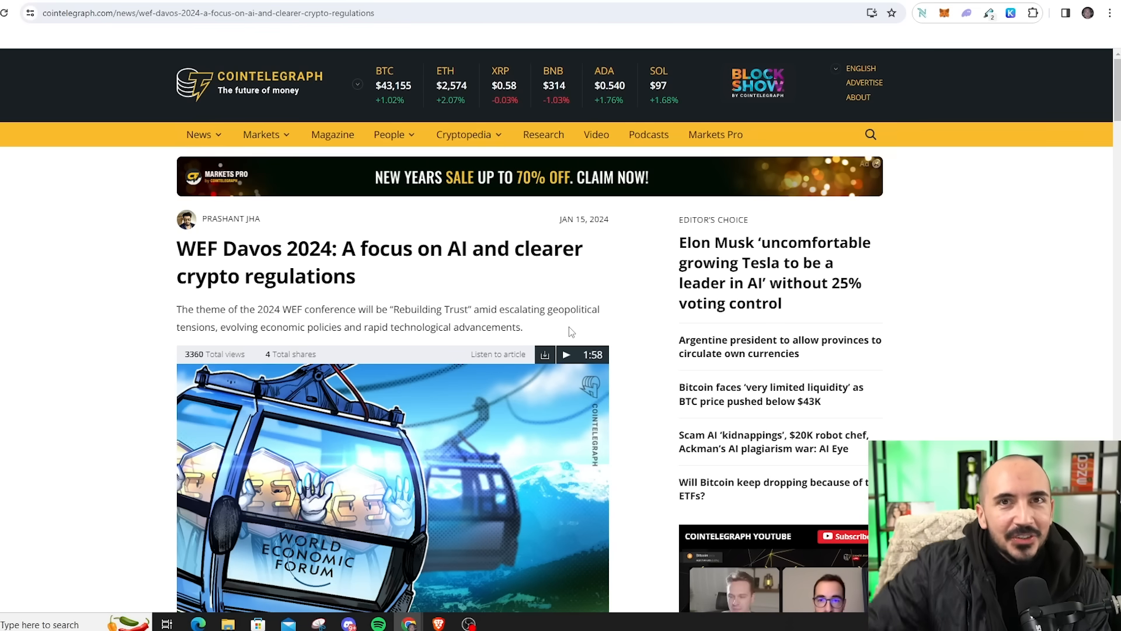
# Open Cointelegraph's Cryptopedia menu to browse crypto education topics
pyautogui.click(463, 135)
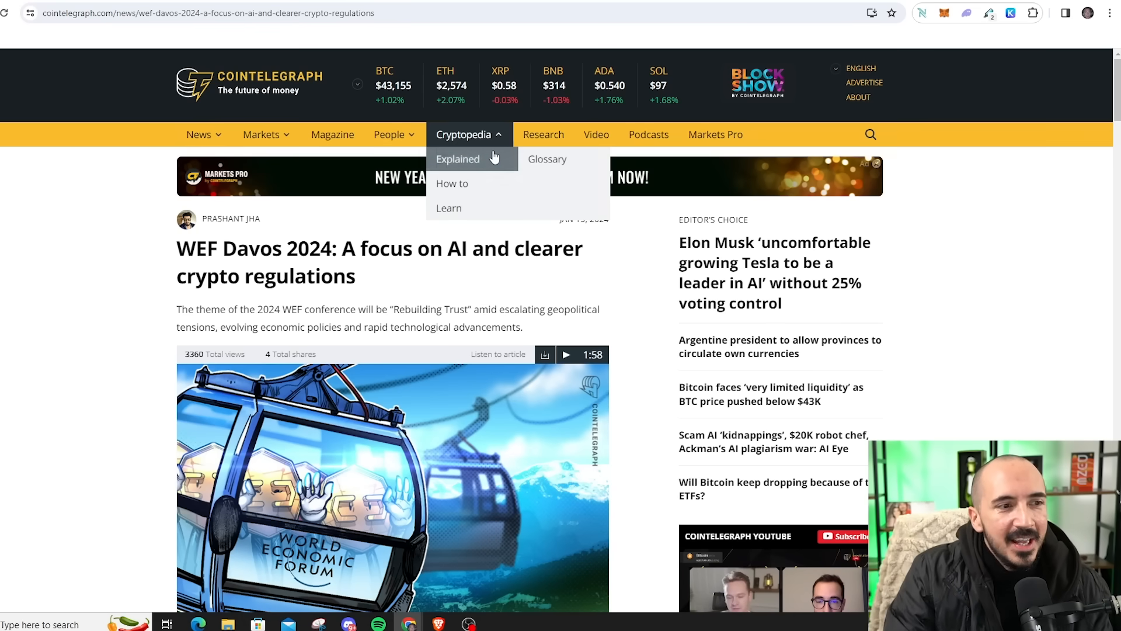